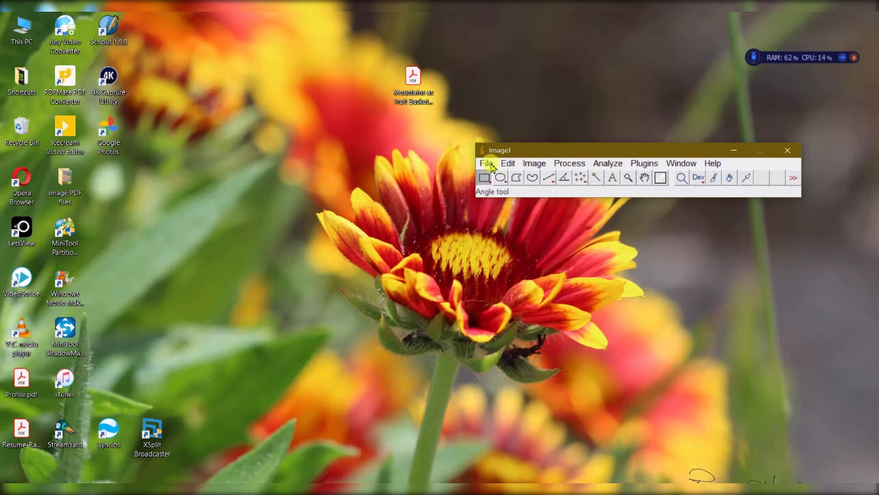
Open the seed-and-ruler photograph from the File > Open dialog.
{"action": "left_click", "coordinate": [487, 162]}
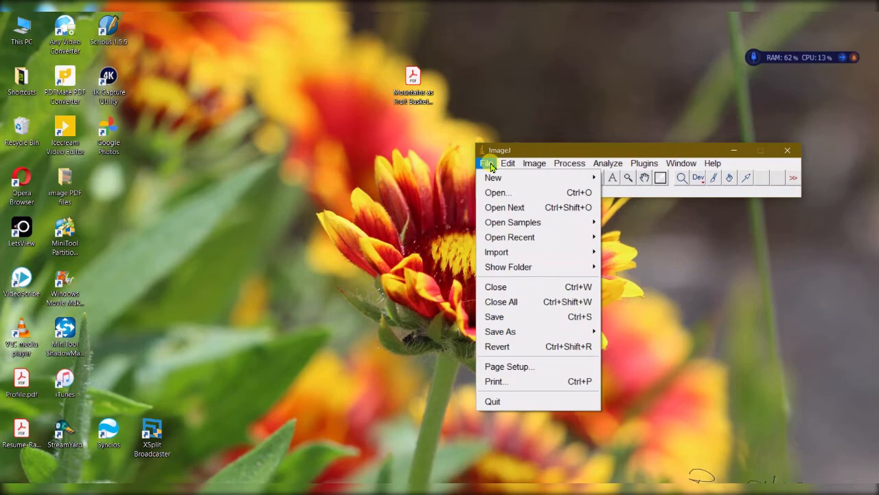
{"action": "left_click", "coordinate": [497, 193]}
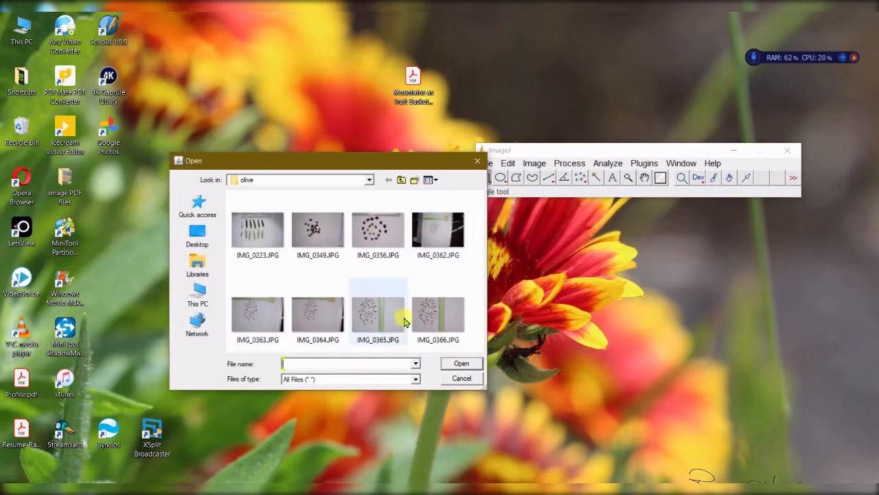
{"action": "double_click", "coordinate": [438, 314]}
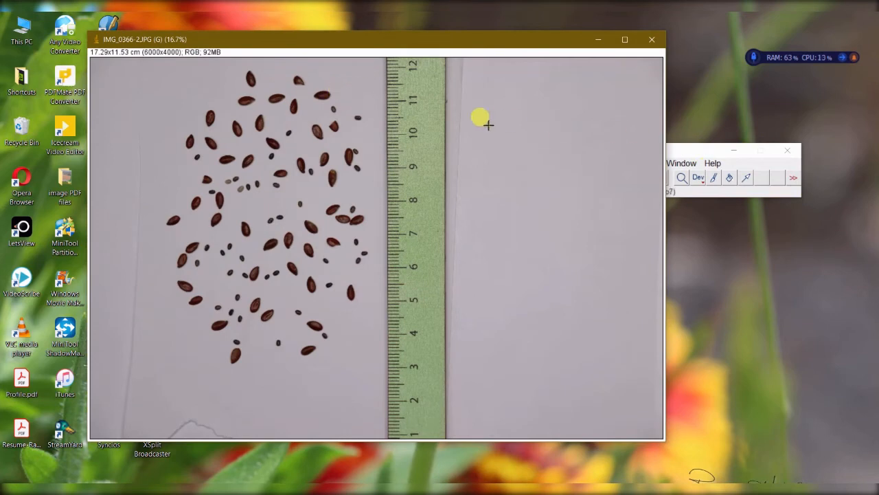
{"action": "mouse_move", "coordinate": [414, 103]}
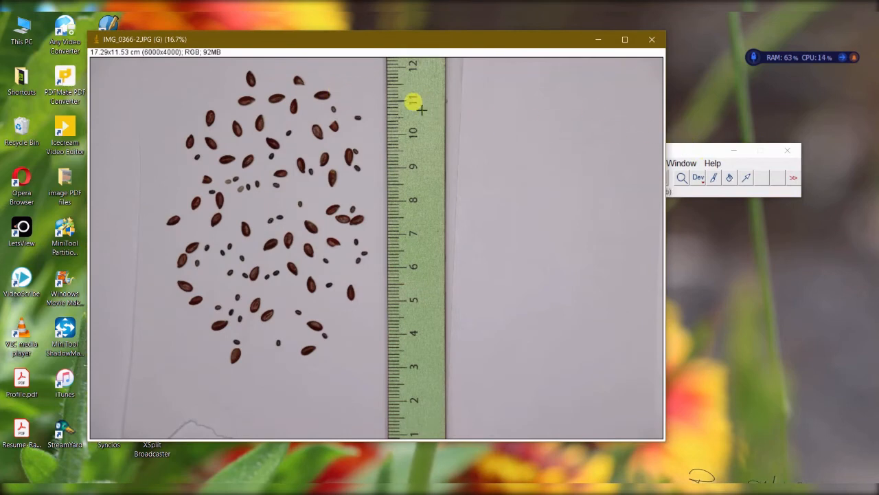
{"action": "mouse_move", "coordinate": [552, 131]}
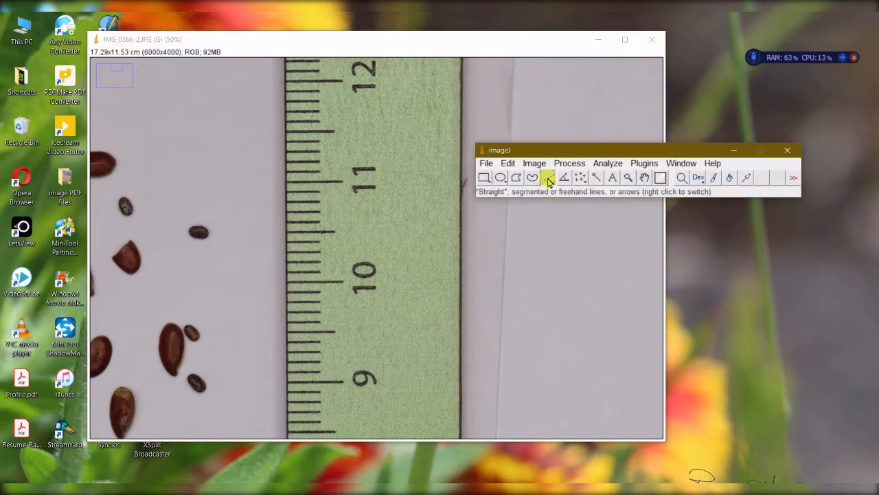
Mark 2 cm on the ruler and set the scale to known distance 2, unit cm (~351 px/cm).
{"action": "left_click_drag", "start_coordinate": [318, 82], "coordinate": [318, 277]}
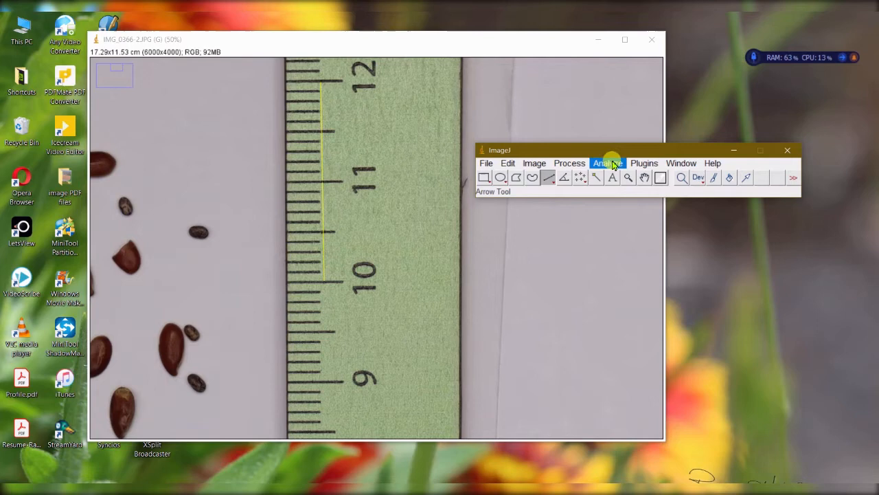
{"action": "left_click", "coordinate": [607, 162]}
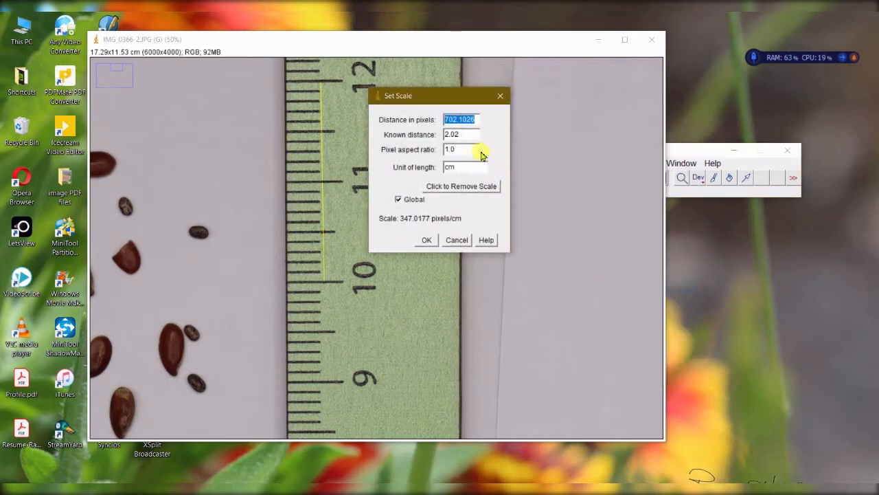
{"action": "left_click", "coordinate": [461, 134]}
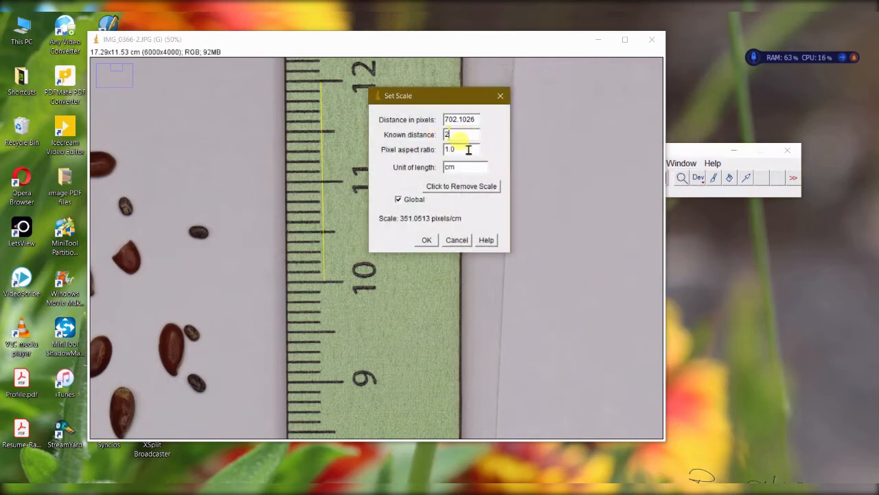
{"action": "left_click", "coordinate": [466, 168]}
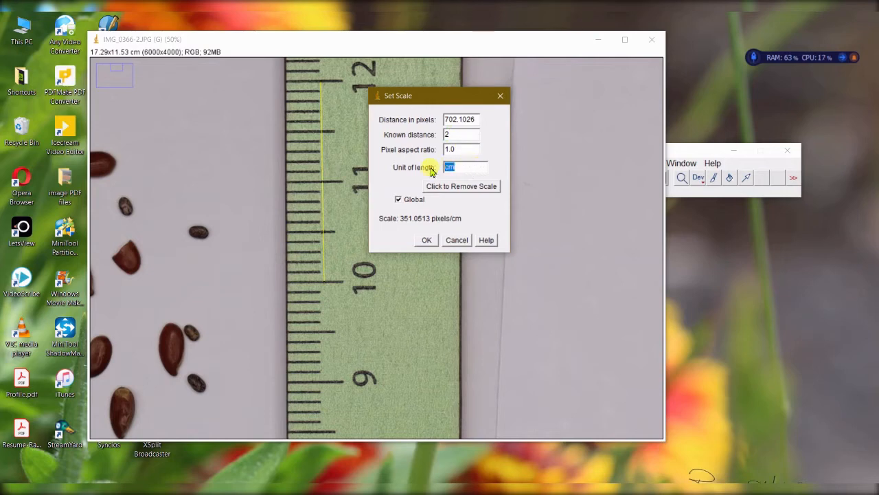
{"action": "type", "text": "c"}
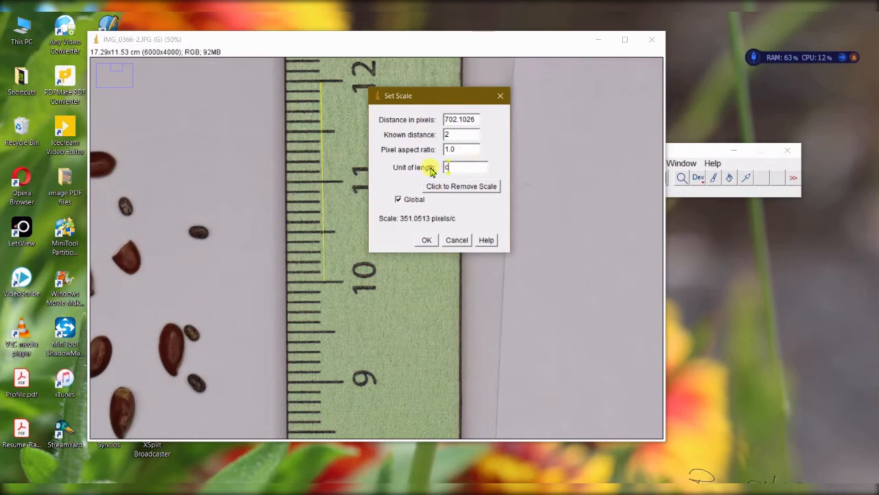
{"action": "type", "text": "m"}
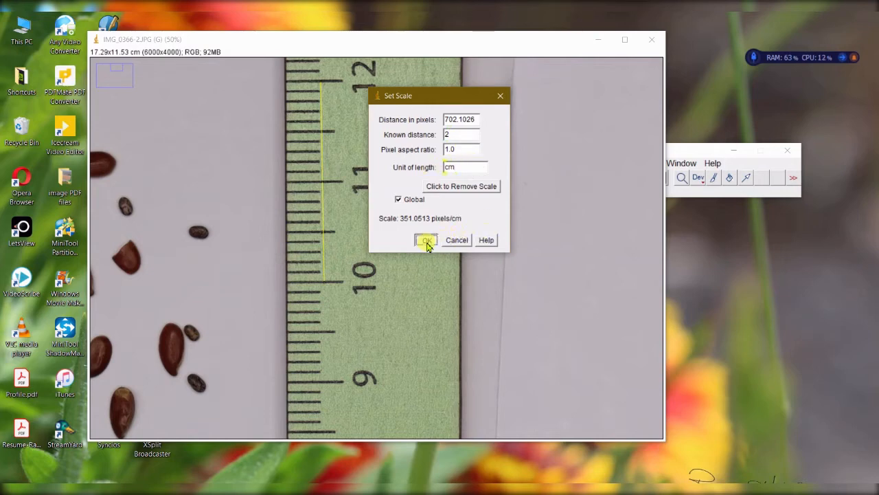
{"action": "left_click", "coordinate": [426, 239]}
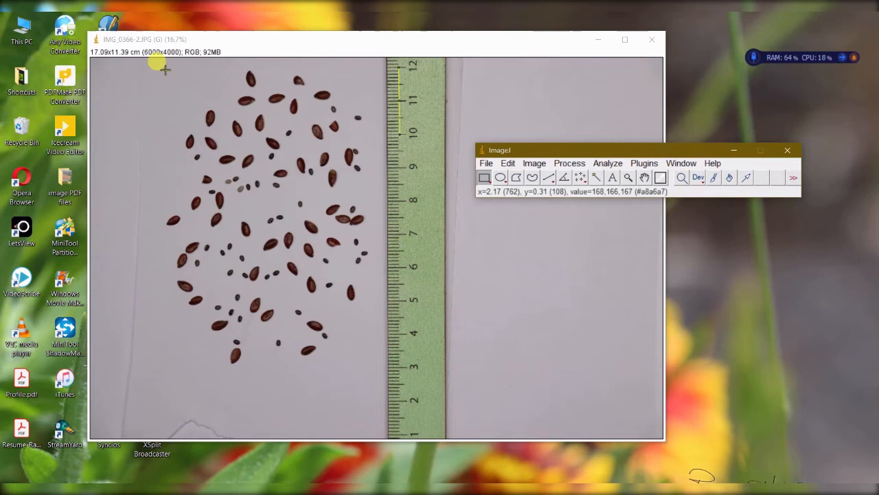
Select the seed cluster with a rectangle and duplicate it into a cropped copy.
{"action": "left_click_drag", "start_coordinate": [162, 66], "coordinate": [371, 360]}
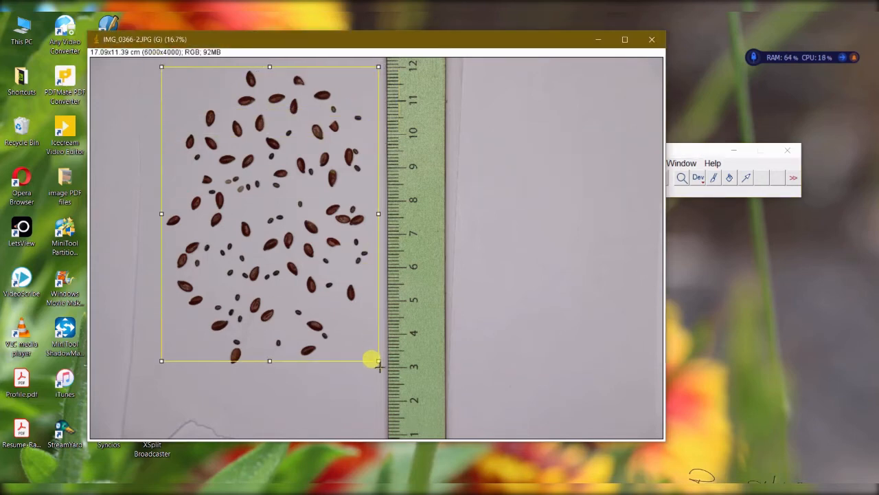
{"action": "left_click_drag", "start_coordinate": [371, 360], "coordinate": [350, 268]}
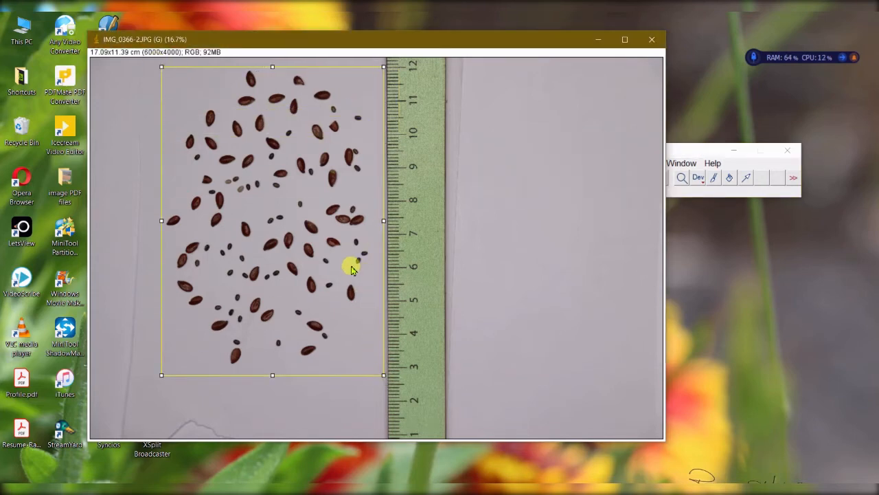
{"action": "mouse_move", "coordinate": [374, 239]}
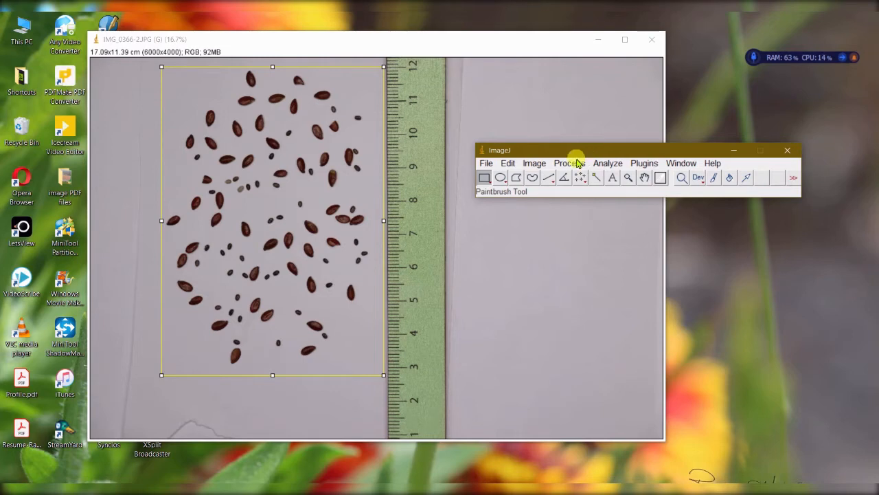
{"action": "left_click", "coordinate": [535, 162]}
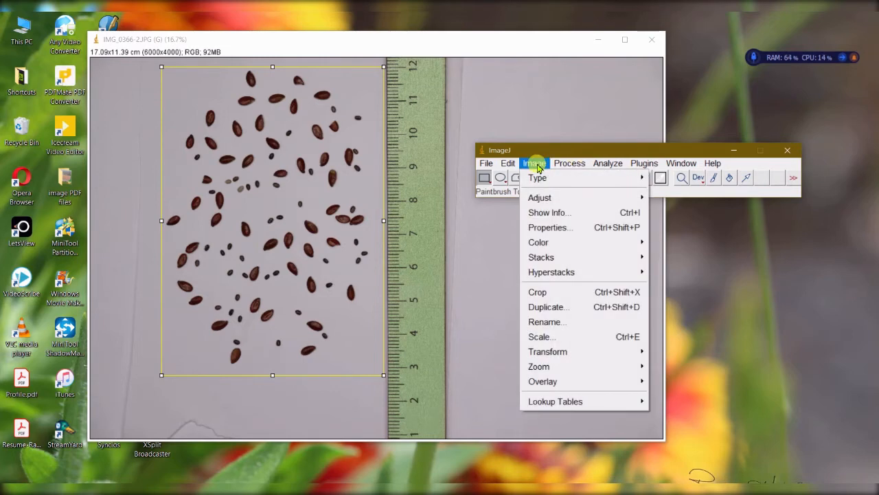
{"action": "left_click", "coordinate": [549, 307]}
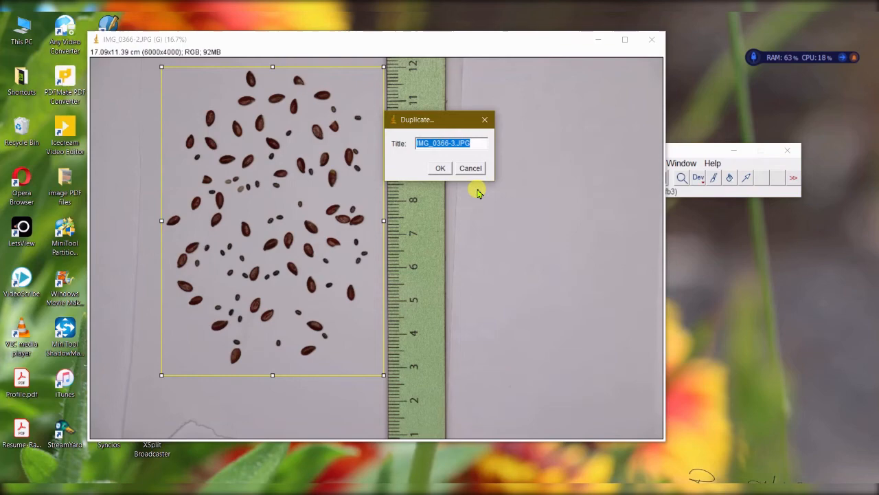
{"action": "left_click", "coordinate": [440, 168]}
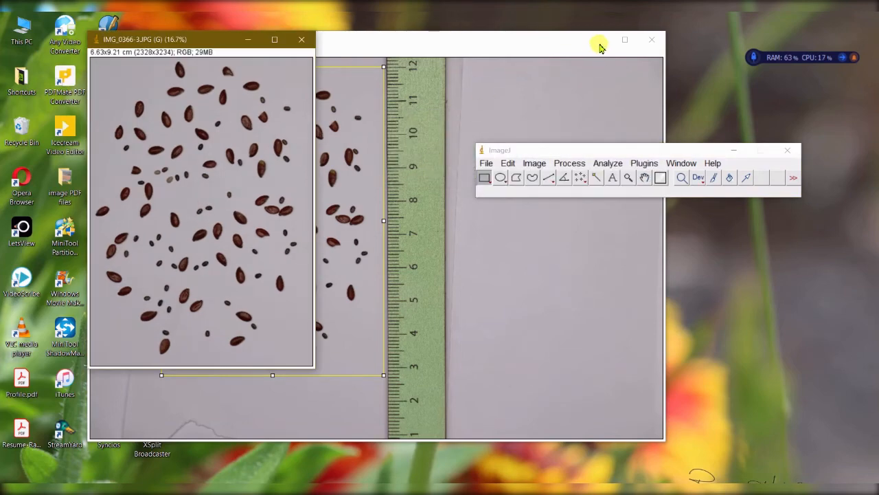
Close the original photograph and move the seed copy window to the right.
{"action": "left_click", "coordinate": [651, 39]}
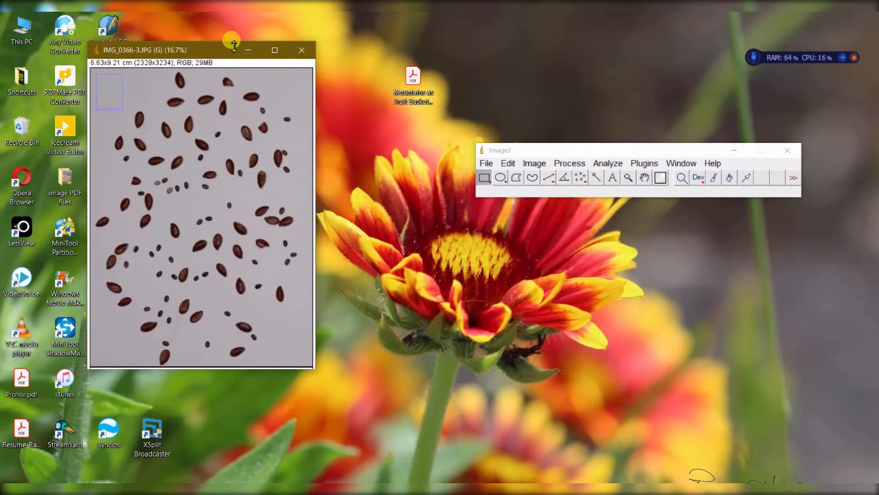
{"action": "left_click_drag", "start_coordinate": [233, 49], "coordinate": [275, 60]}
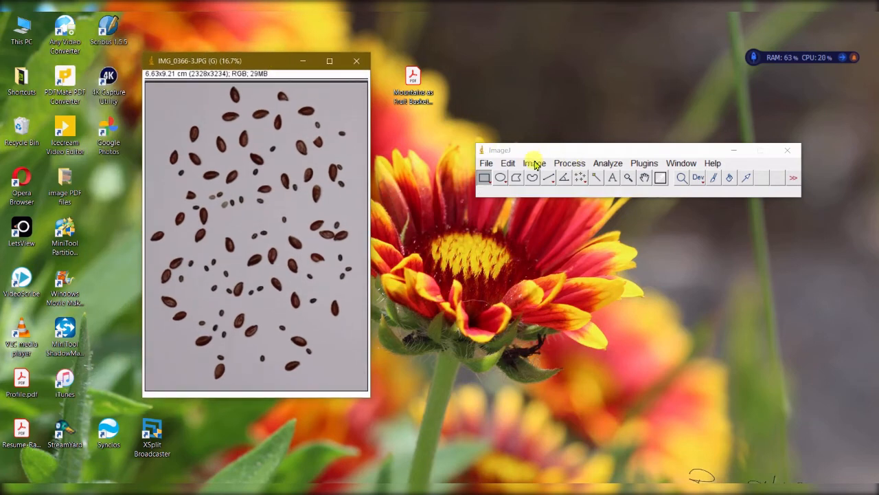
Boost the copy's contrast and convert it to 8-bit grayscale.
{"action": "left_click", "coordinate": [535, 162]}
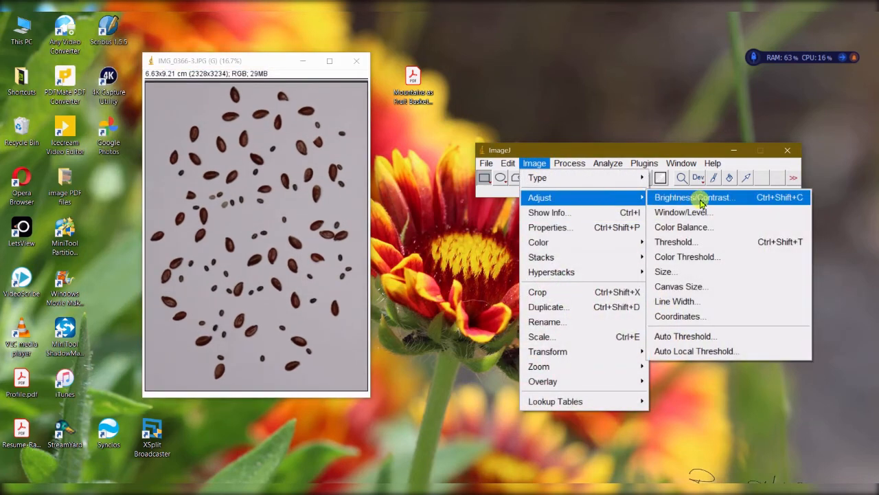
{"action": "left_click", "coordinate": [695, 198]}
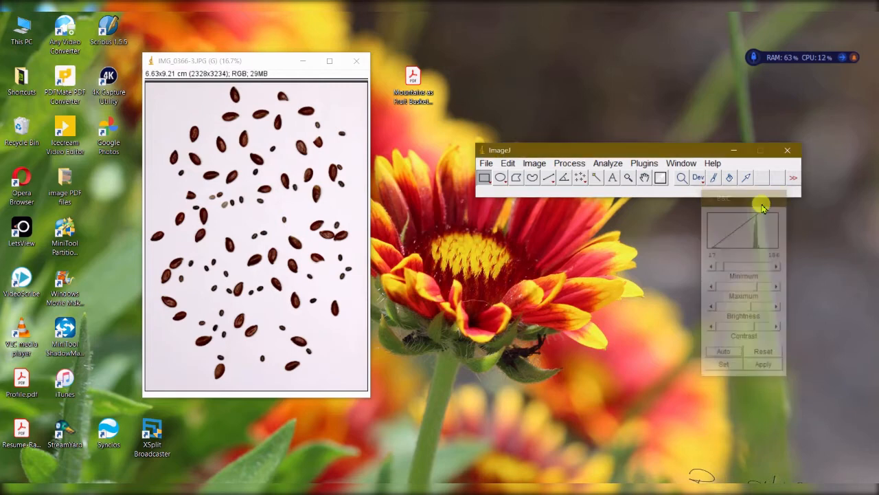
{"action": "left_click", "coordinate": [533, 162]}
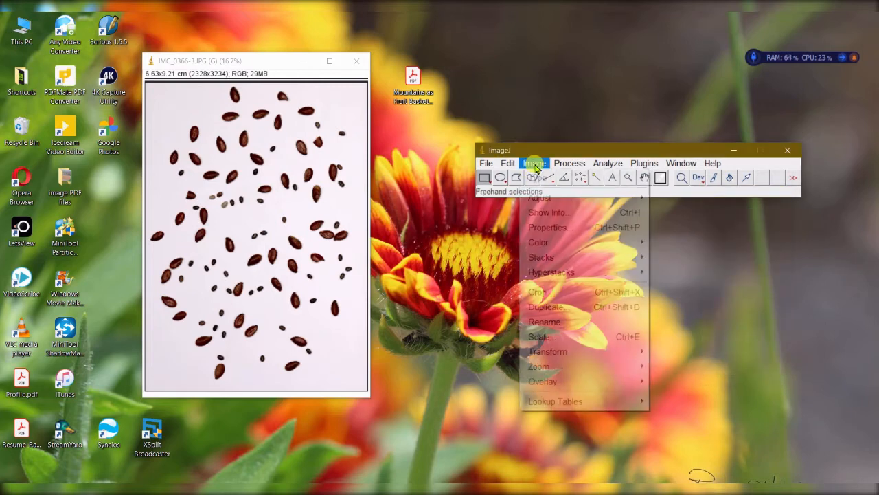
{"action": "mouse_move", "coordinate": [539, 177]}
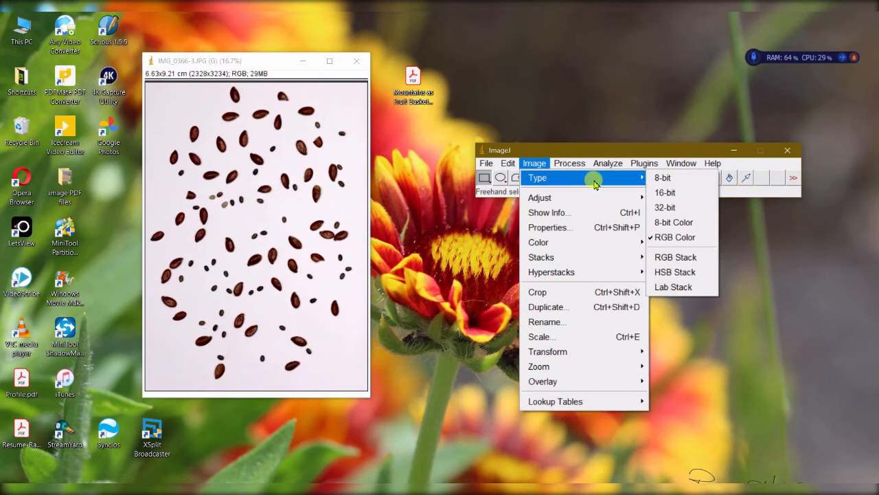
{"action": "mouse_move", "coordinate": [664, 177]}
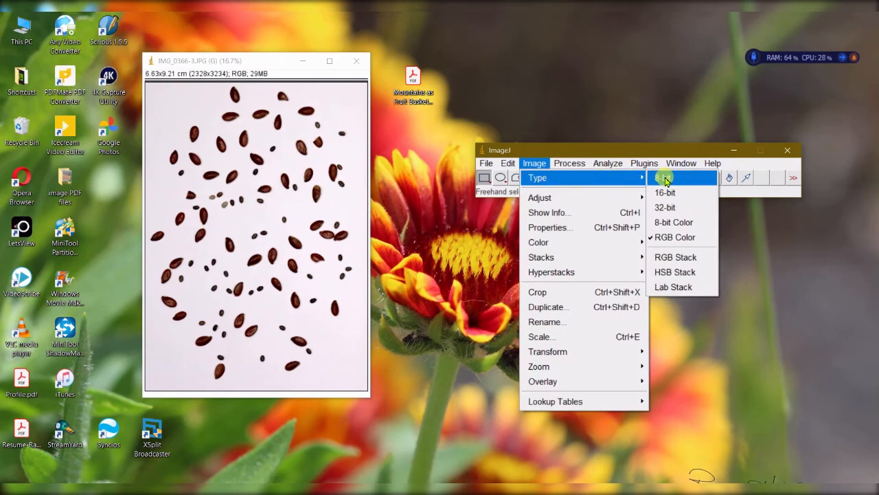
{"action": "left_click", "coordinate": [665, 192]}
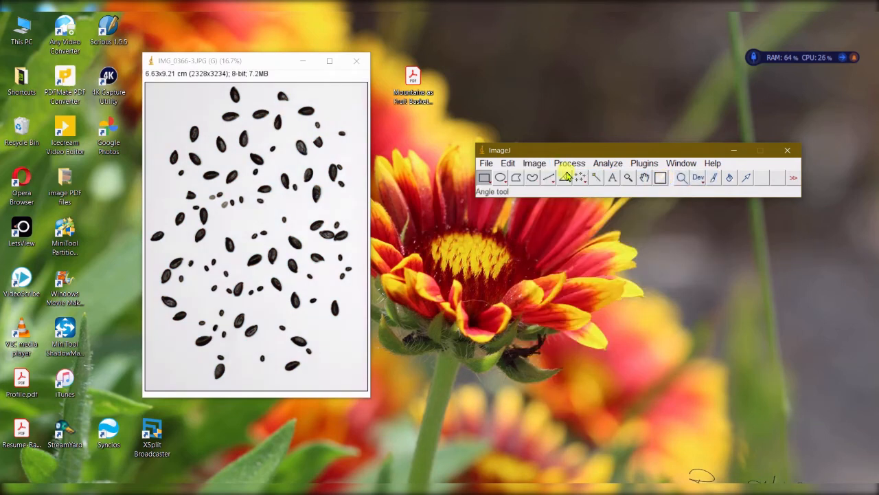
{"action": "left_click", "coordinate": [535, 162]}
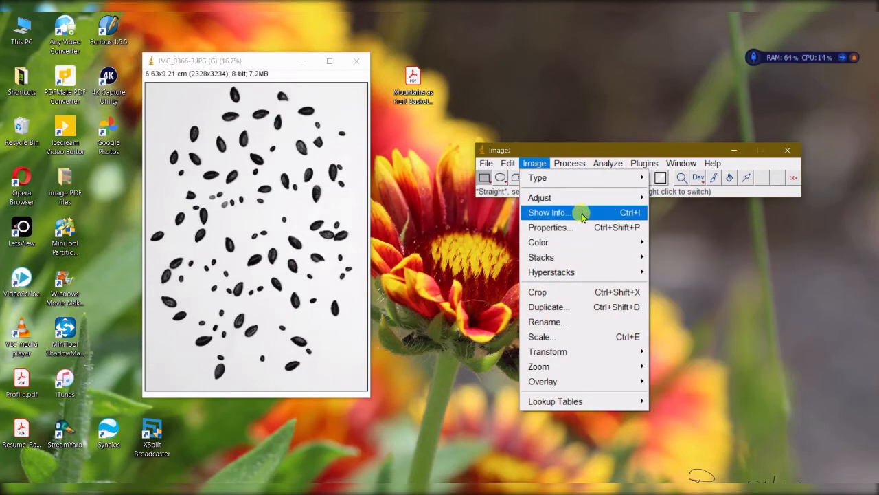
{"action": "mouse_move", "coordinate": [540, 198]}
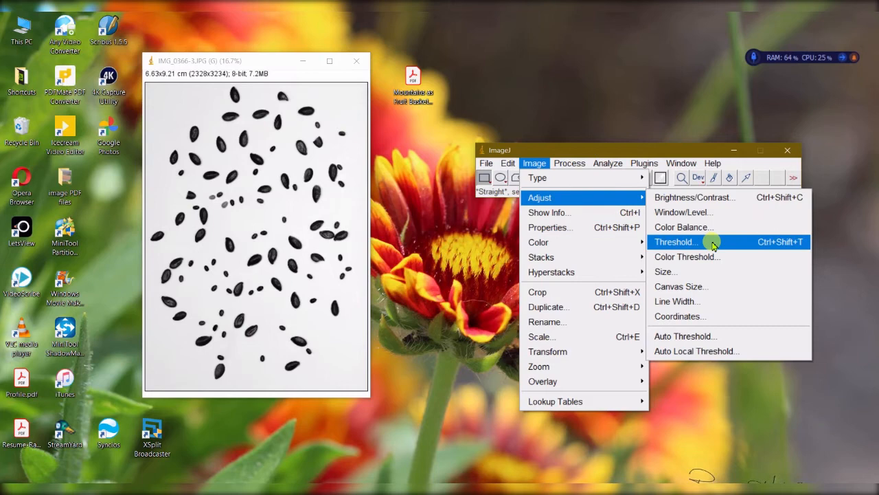
Raise the upper threshold limit until every seed is highlighted.
{"action": "left_click", "coordinate": [676, 241]}
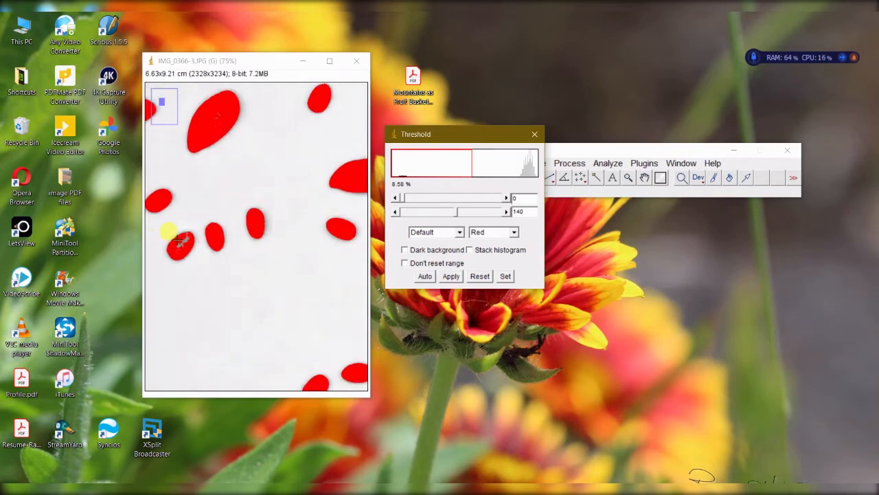
{"action": "left_click_drag", "start_coordinate": [494, 211], "coordinate": [505, 212]}
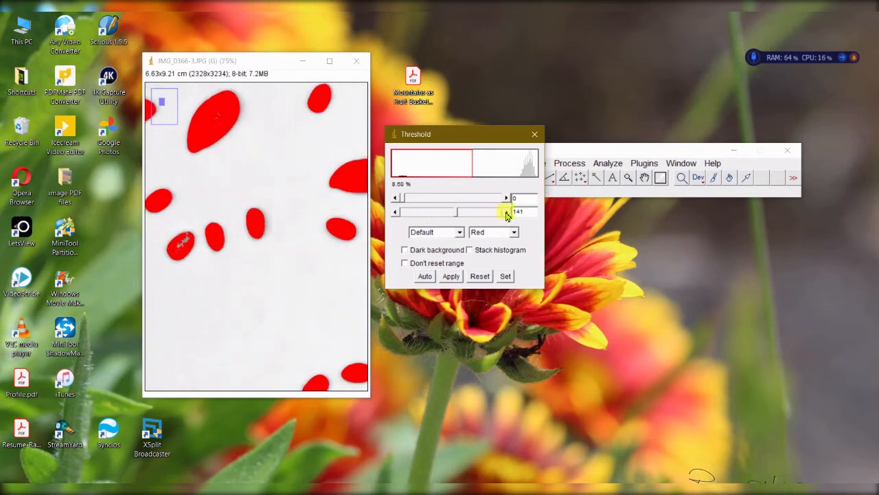
{"action": "left_click_drag", "start_coordinate": [502, 211], "coordinate": [507, 211]}
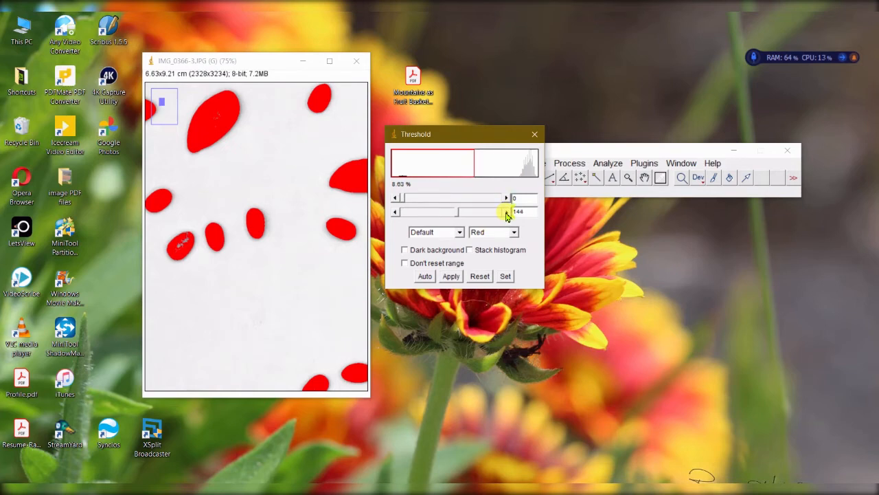
{"action": "left_click_drag", "start_coordinate": [506, 212], "coordinate": [511, 211]}
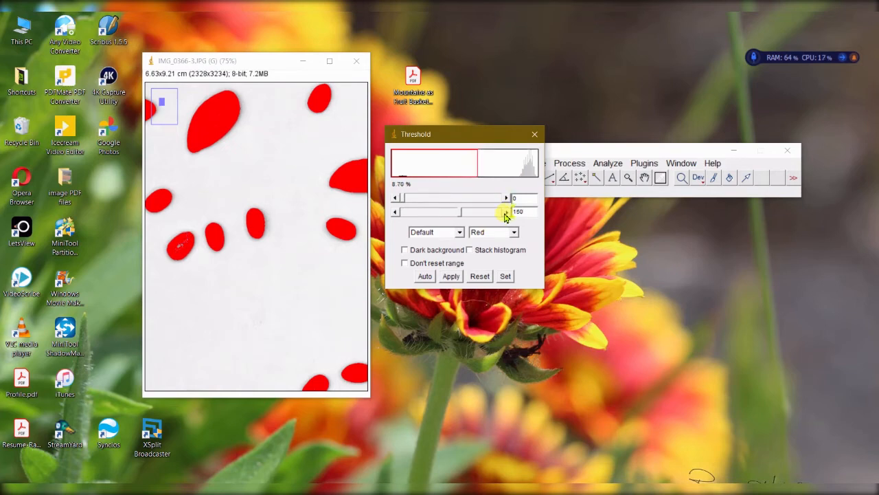
{"action": "left_click_drag", "start_coordinate": [505, 211], "coordinate": [501, 211]}
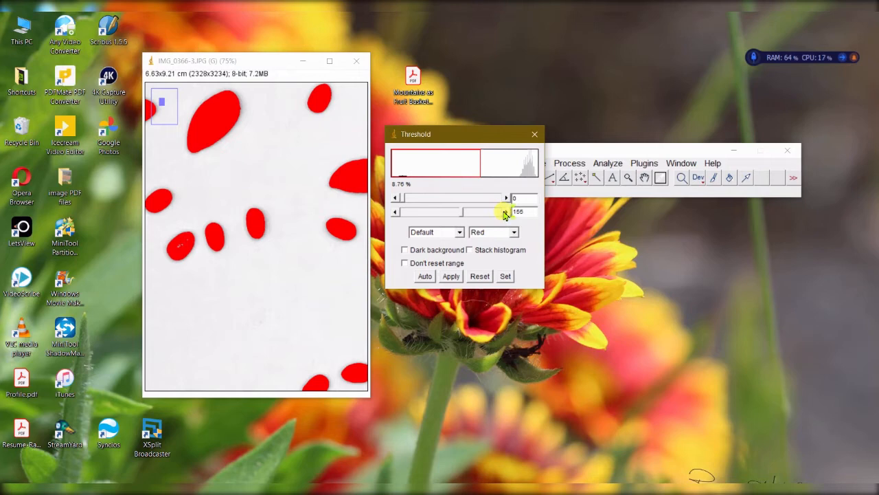
{"action": "left_click_drag", "start_coordinate": [494, 212], "coordinate": [508, 211]}
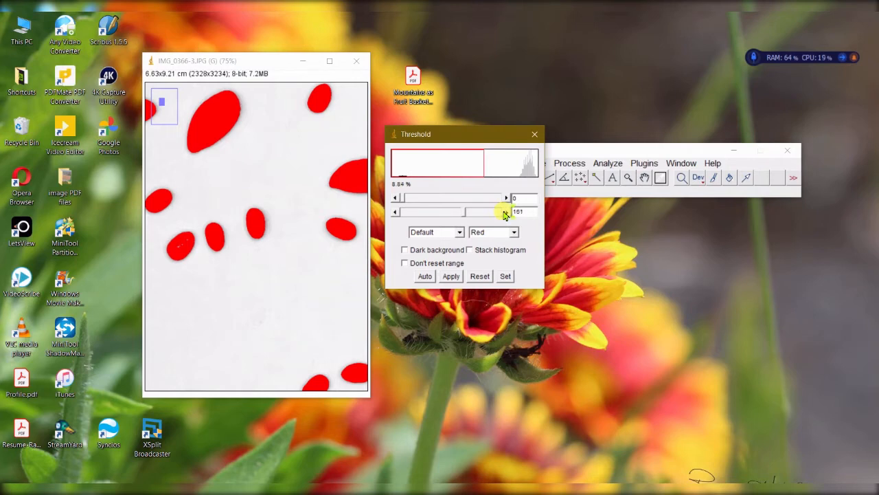
{"action": "left_click_drag", "start_coordinate": [481, 211], "coordinate": [505, 211]}
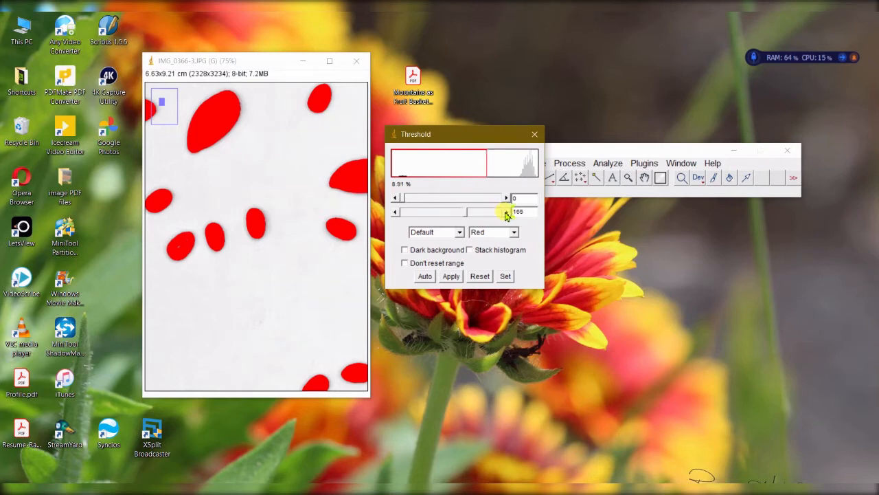
{"action": "left_click_drag", "start_coordinate": [502, 212], "coordinate": [508, 211]}
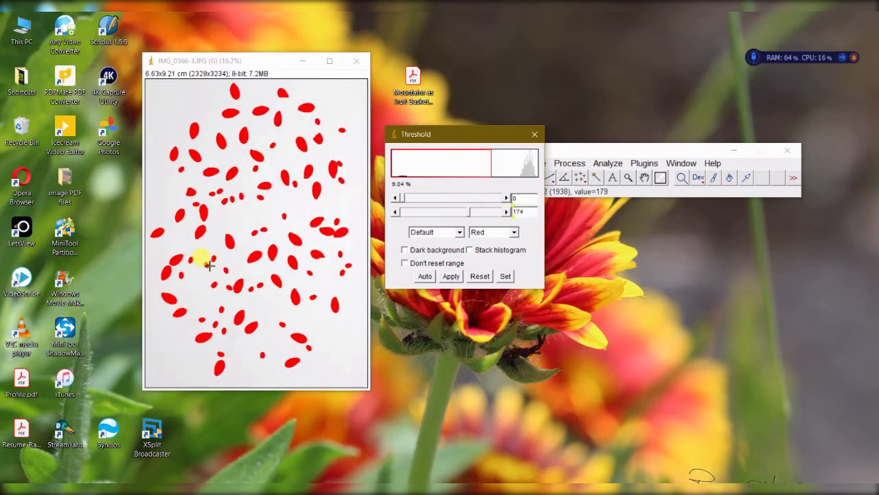
{"action": "mouse_move", "coordinate": [336, 227]}
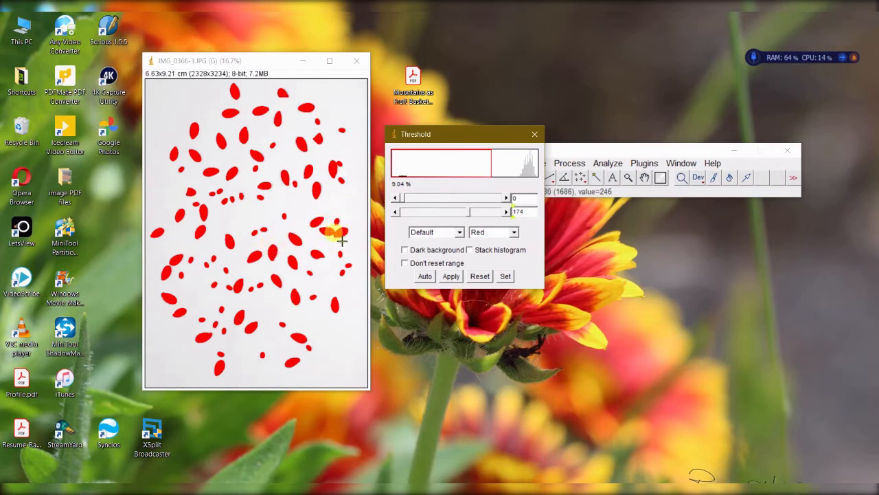
Apply the threshold to get a white-on-black binary seed mask and close the Threshold window.
{"action": "left_click", "coordinate": [451, 276]}
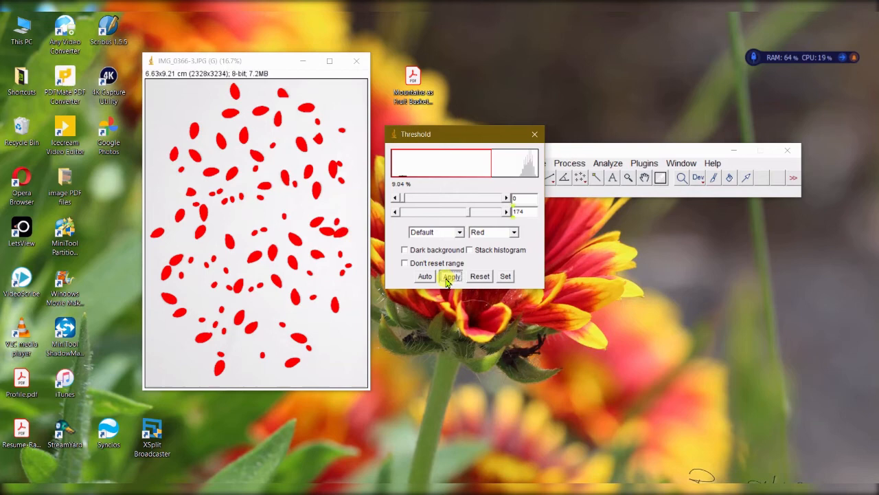
{"action": "left_click", "coordinate": [451, 275]}
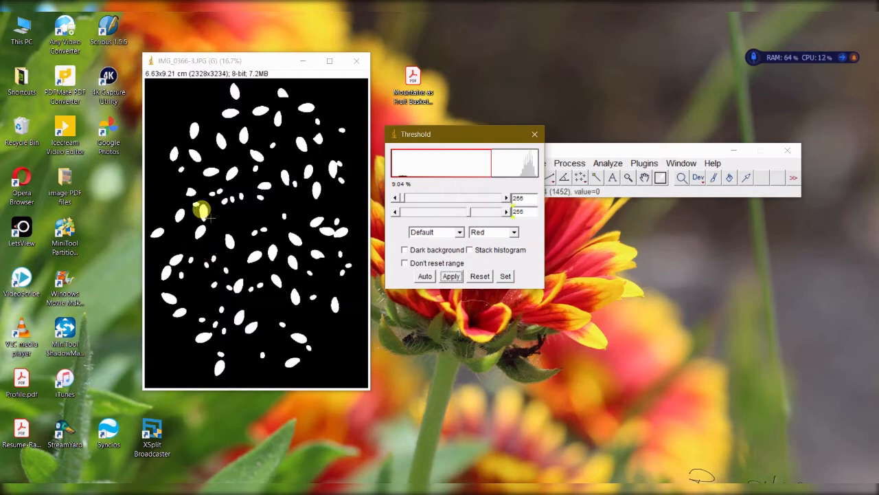
{"action": "left_click", "coordinate": [480, 275]}
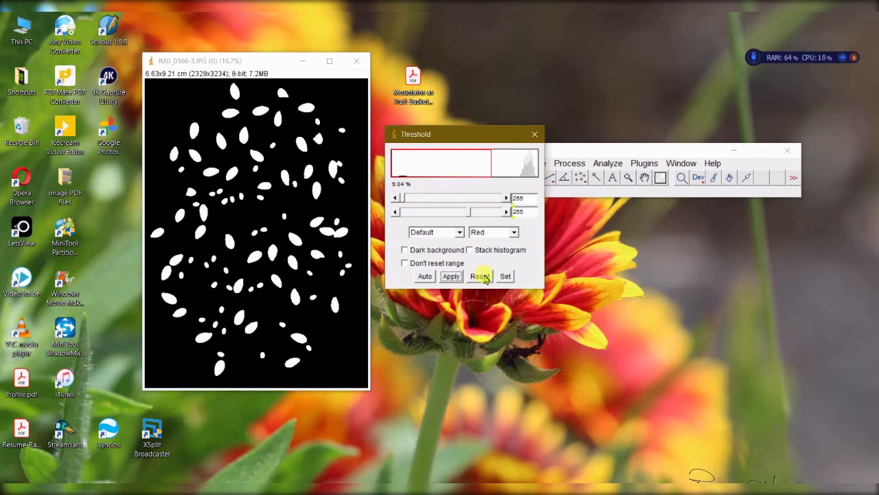
{"action": "mouse_move", "coordinate": [535, 134]}
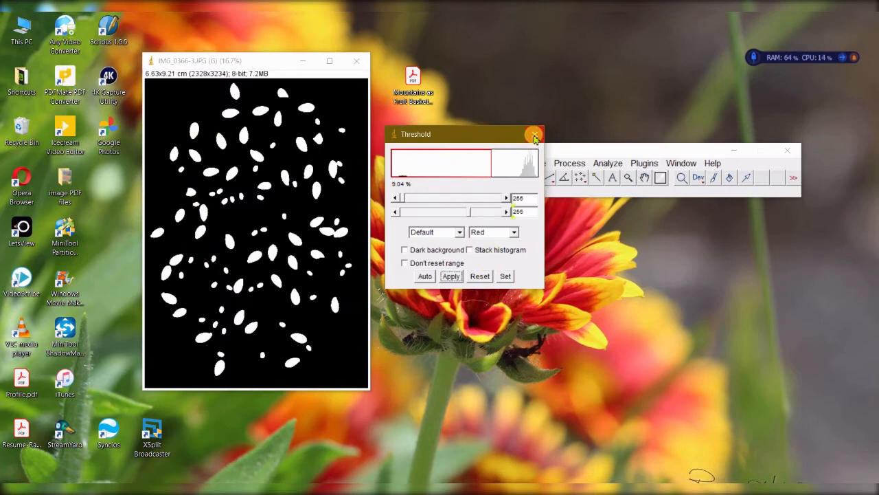
{"action": "left_click", "coordinate": [536, 135]}
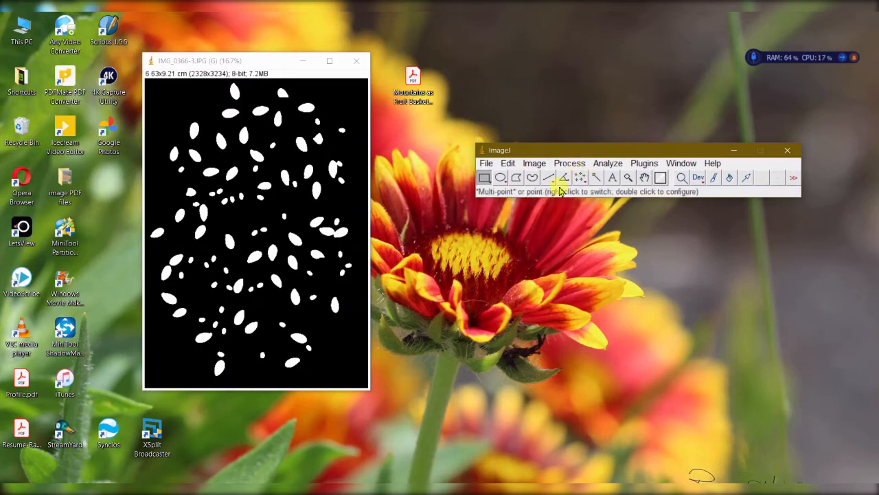
Run Process > Binary > Watershed to separate touching seeds.
{"action": "left_click", "coordinate": [569, 162]}
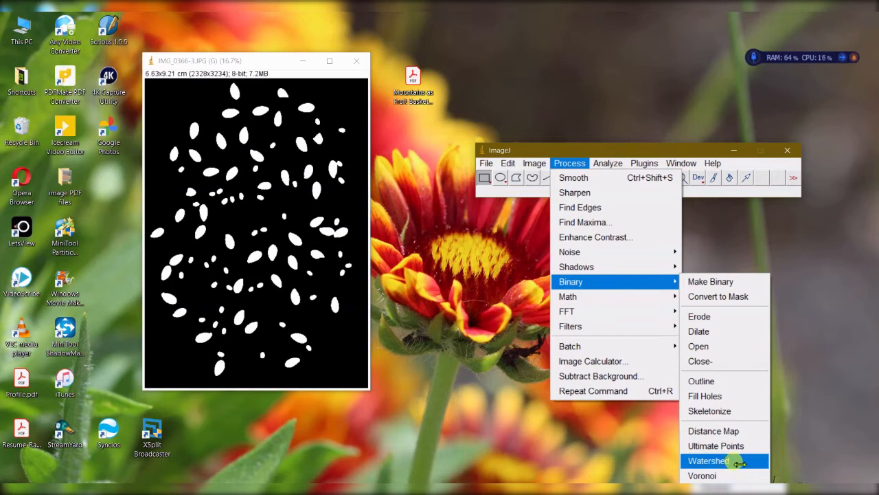
{"action": "left_click", "coordinate": [709, 460]}
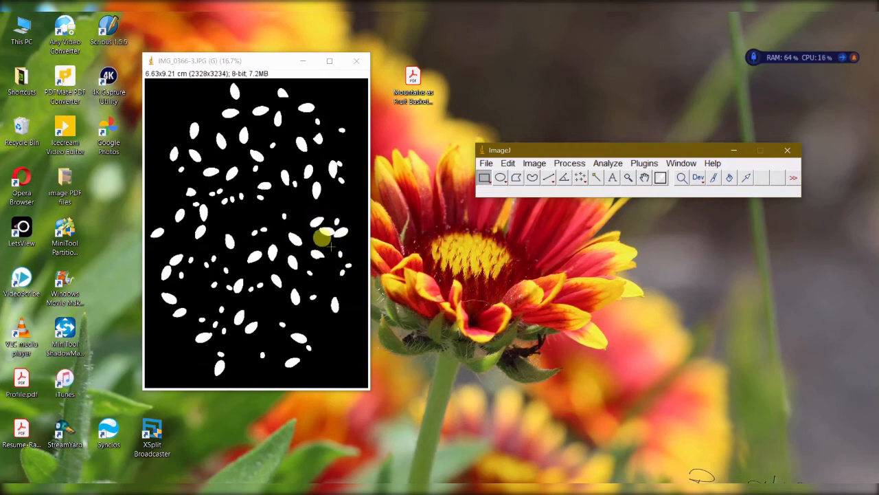
{"action": "mouse_move", "coordinate": [314, 141]}
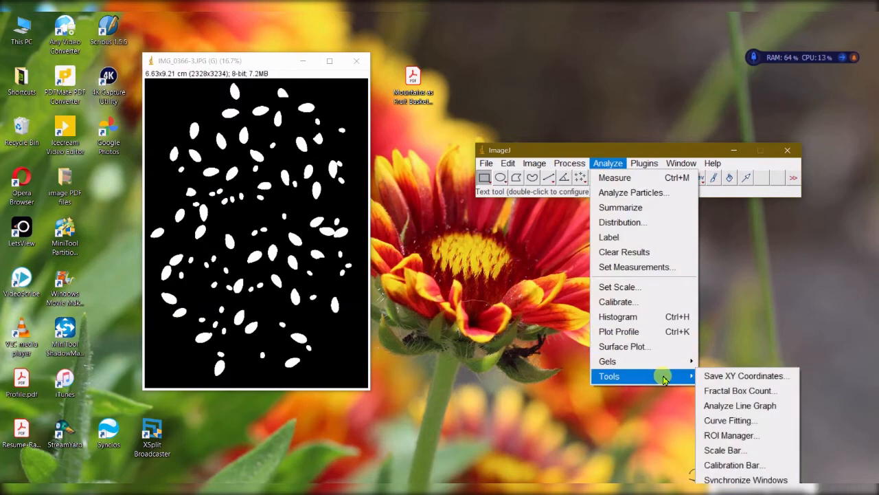
Bring up the ROI Manager and the Analyze Particles settings (size from 0.05 cm²).
{"action": "left_click", "coordinate": [731, 434]}
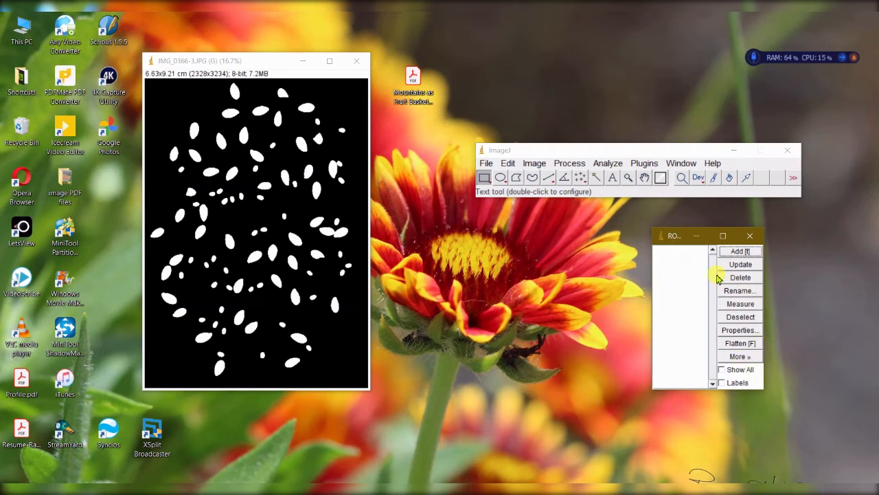
{"action": "mouse_move", "coordinate": [626, 178]}
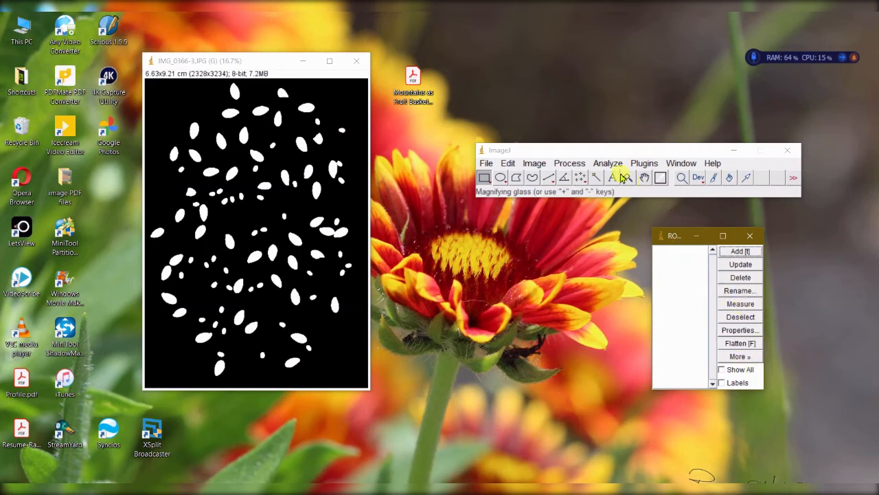
{"action": "left_click", "coordinate": [608, 162]}
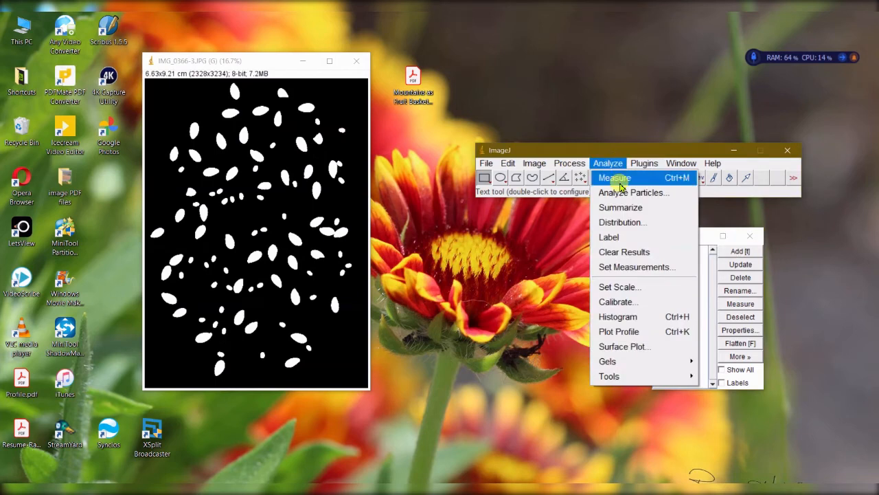
{"action": "mouse_move", "coordinate": [632, 192]}
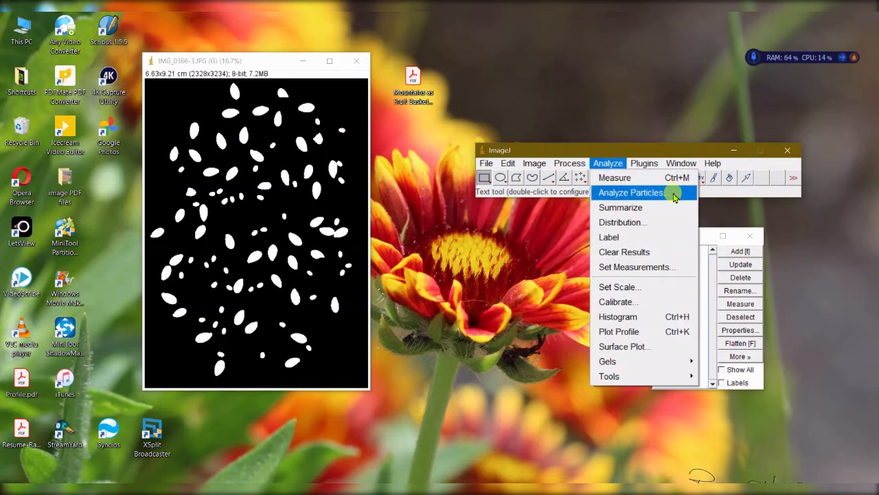
{"action": "left_click", "coordinate": [629, 192]}
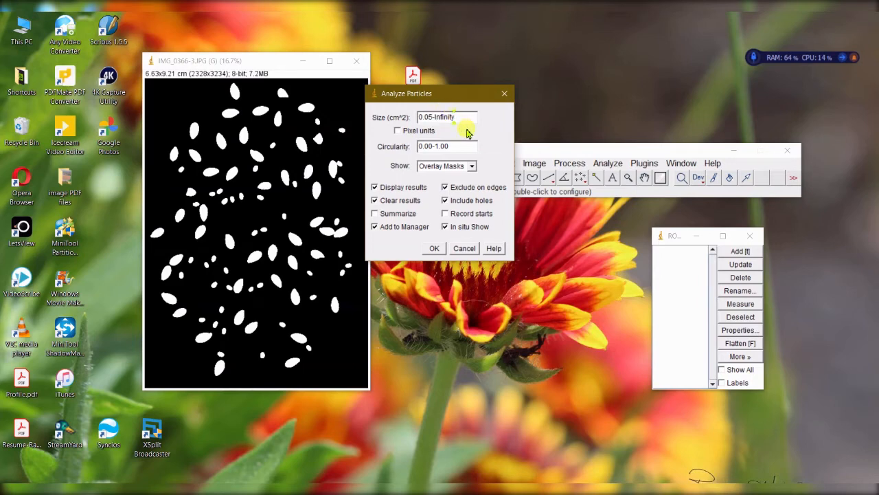
Count particles of size 0.05–Infinity with results displayed and added to the manager.
{"action": "left_click", "coordinate": [446, 117]}
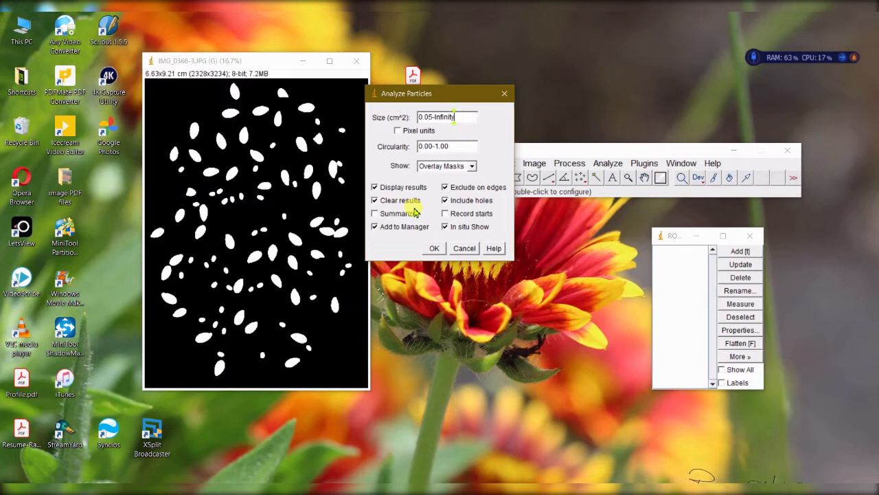
{"action": "left_click", "coordinate": [375, 213]}
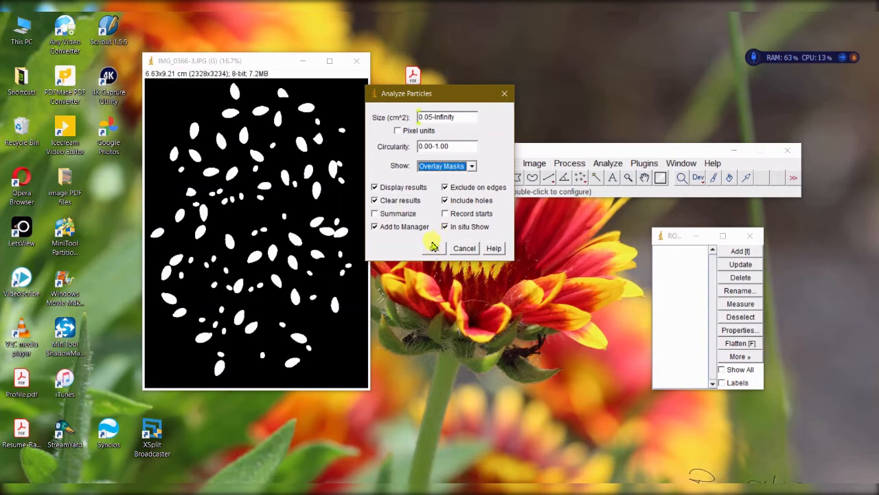
{"action": "left_click", "coordinate": [433, 247]}
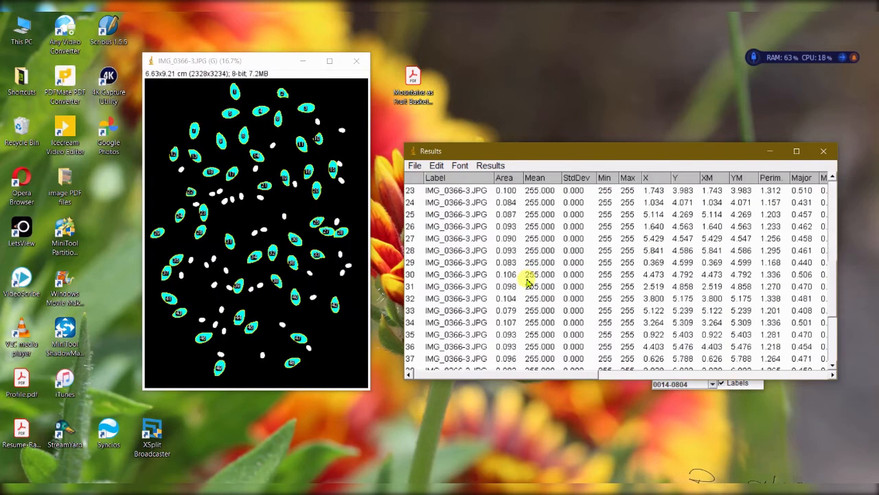
Browse the large-seed measurements and maximize the Results table to show all columns.
{"action": "scroll", "scroll_direction": "down", "scroll_amount": 3}
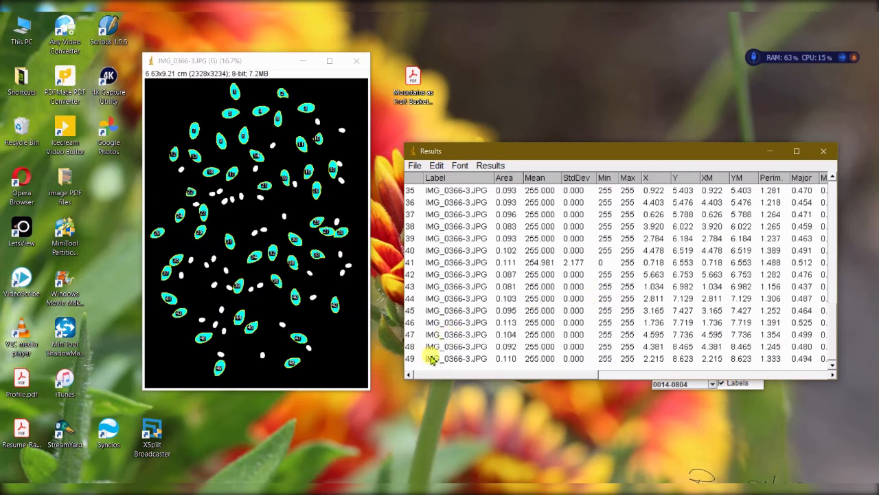
{"action": "left_click", "coordinate": [247, 186]}
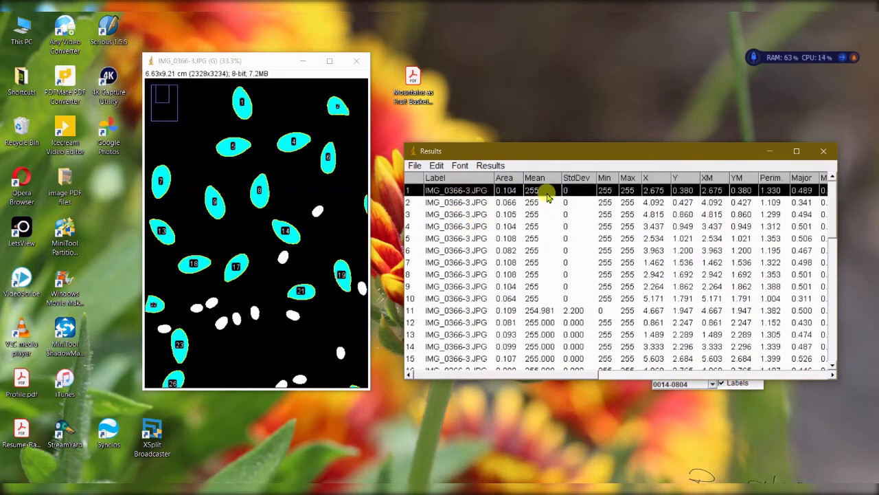
{"action": "scroll", "scroll_direction": "down", "scroll_amount": 3}
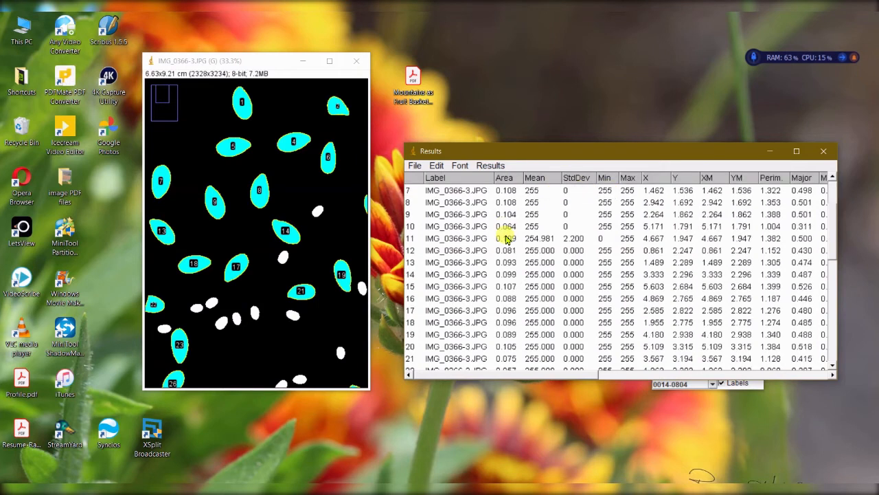
{"action": "scroll", "scroll_direction": "down", "scroll_amount": 3}
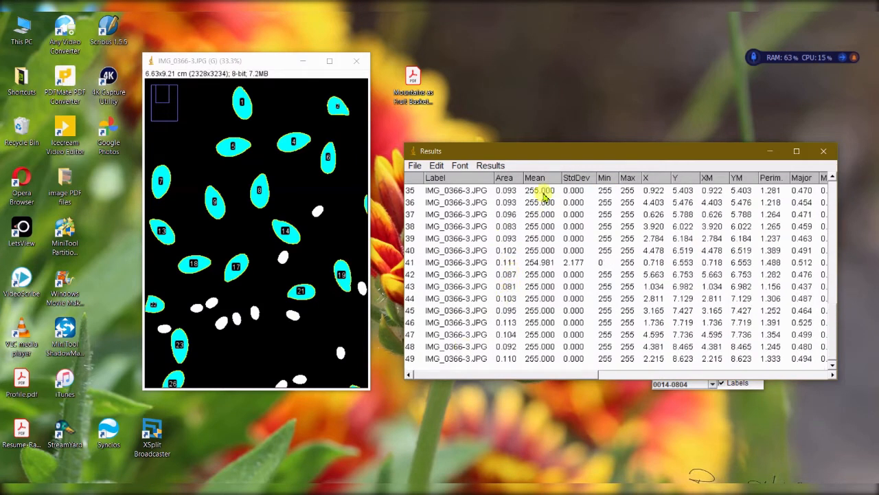
{"action": "left_click", "coordinate": [797, 150]}
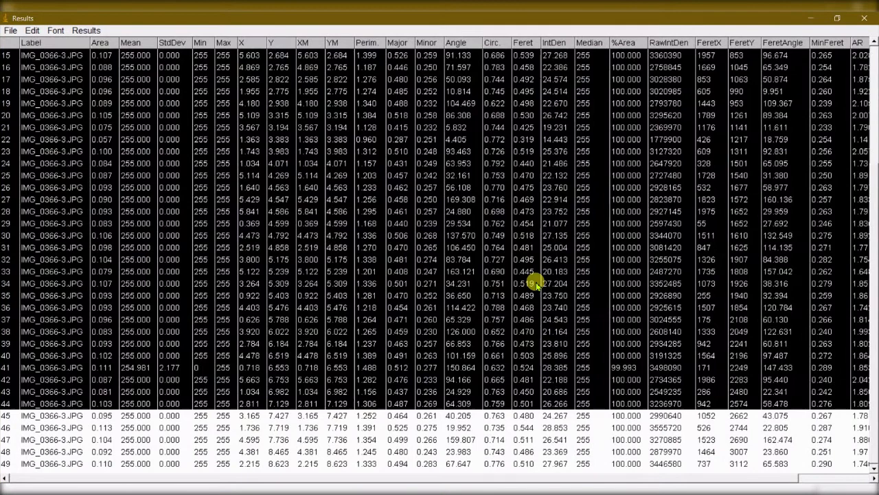
Bring up Save As for the Results table, then restore the window to normal size.
{"action": "scroll", "scroll_direction": "down", "scroll_amount": 3}
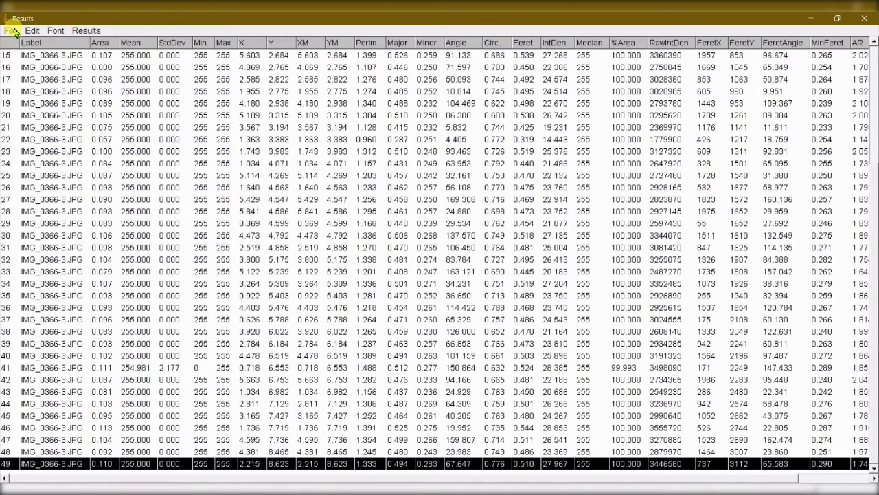
{"action": "left_click", "coordinate": [11, 31]}
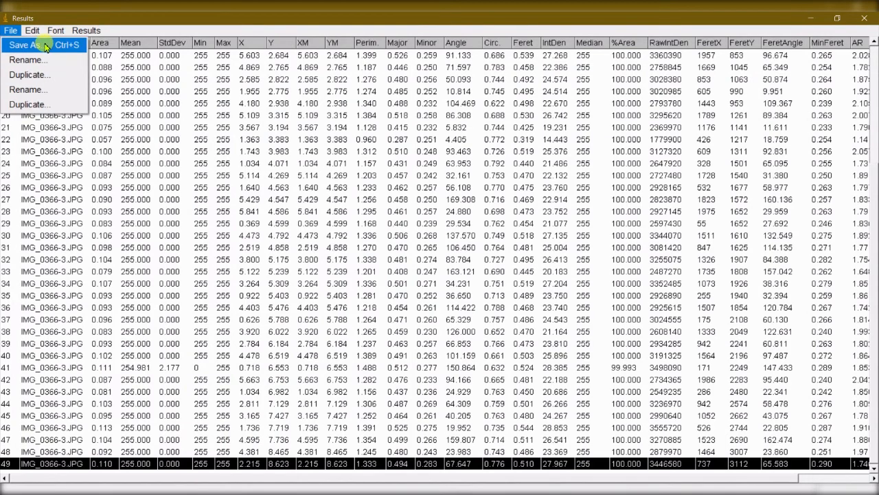
{"action": "left_click", "coordinate": [24, 44]}
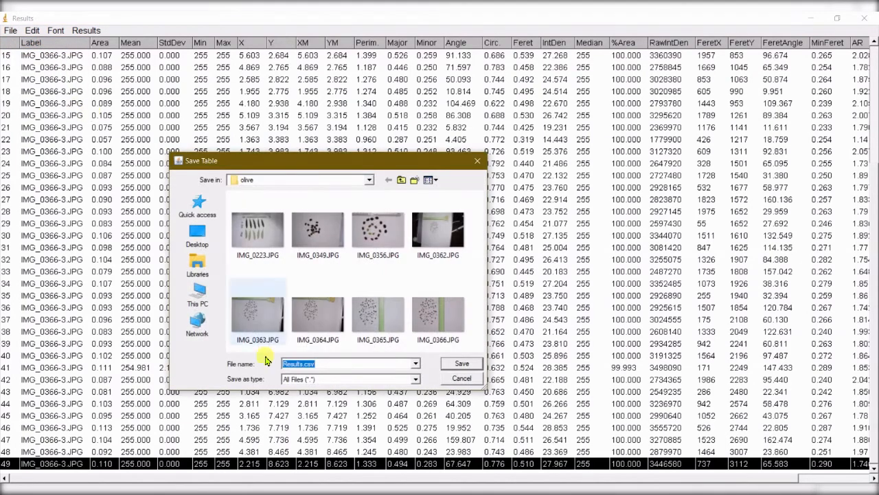
{"action": "left_click", "coordinate": [462, 363]}
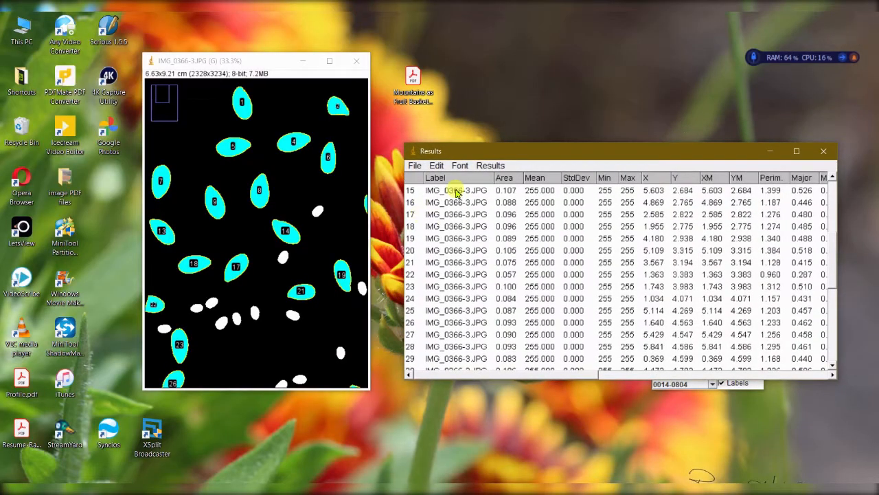
Summarize the large-seed results with mean, SD, min and max rows.
{"action": "left_click", "coordinate": [490, 164]}
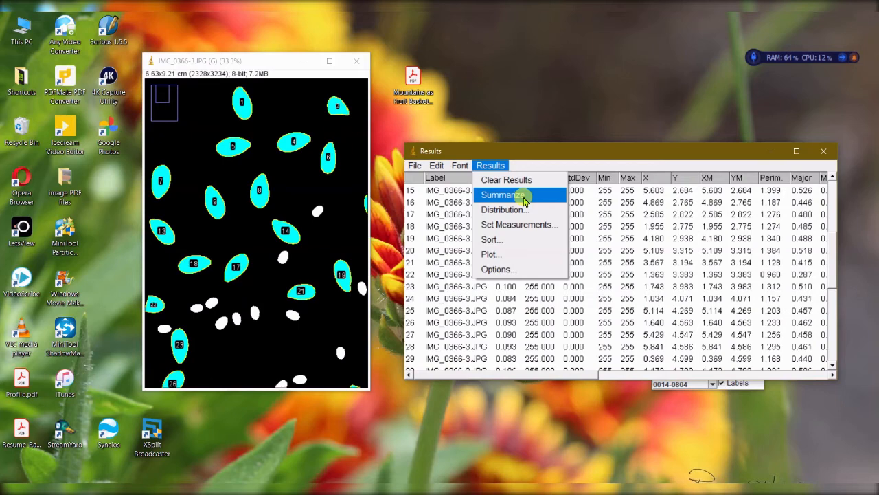
{"action": "left_click", "coordinate": [500, 196]}
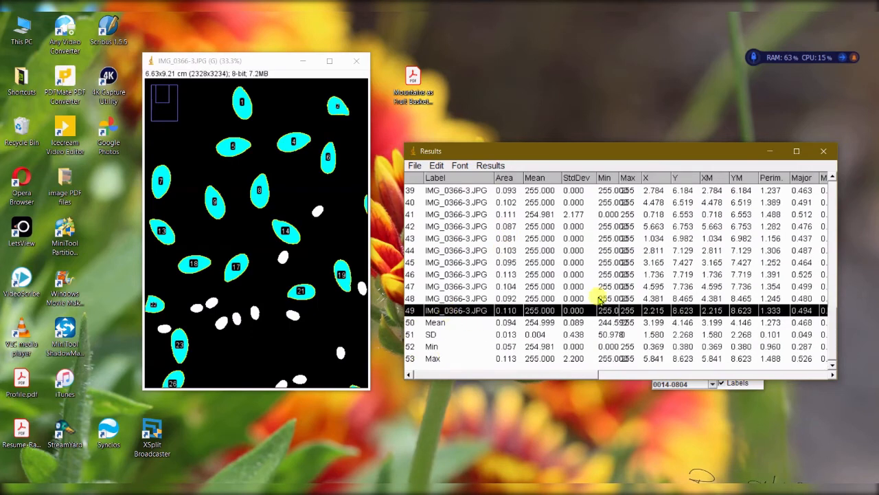
{"action": "mouse_move", "coordinate": [275, 209]}
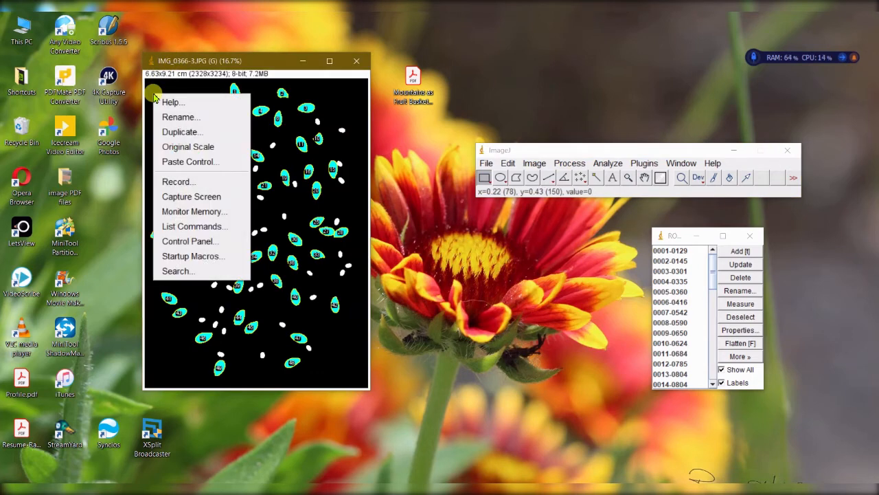
{"action": "mouse_move", "coordinate": [309, 125]}
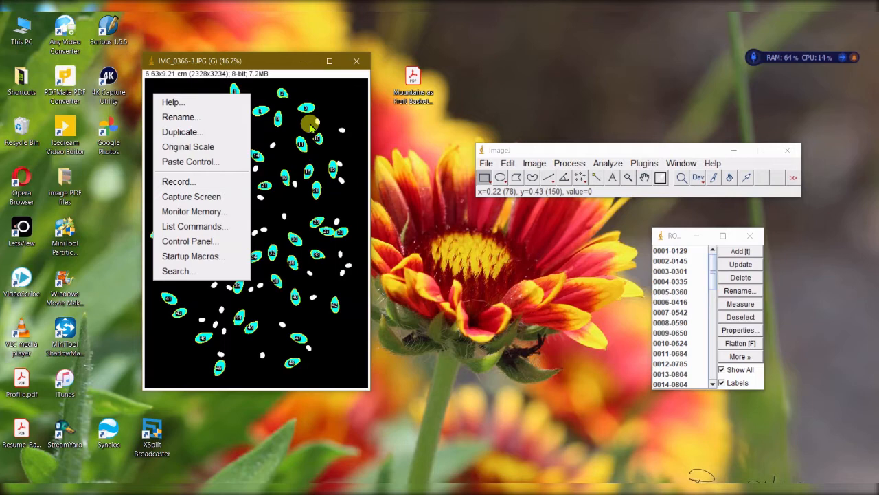
{"action": "mouse_move", "coordinate": [632, 171]}
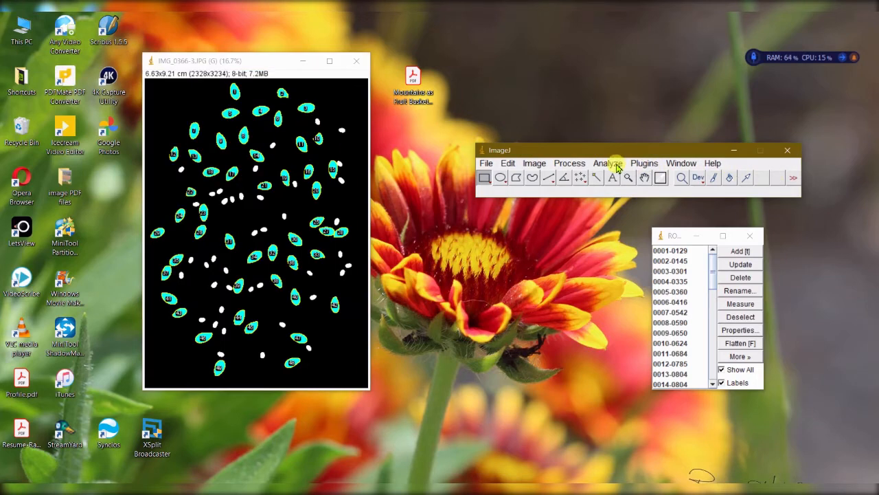
Run Analyze Particles with size 0.01-0.05, discarding the earlier 53 measurements unsaved.
{"action": "left_click", "coordinate": [607, 162]}
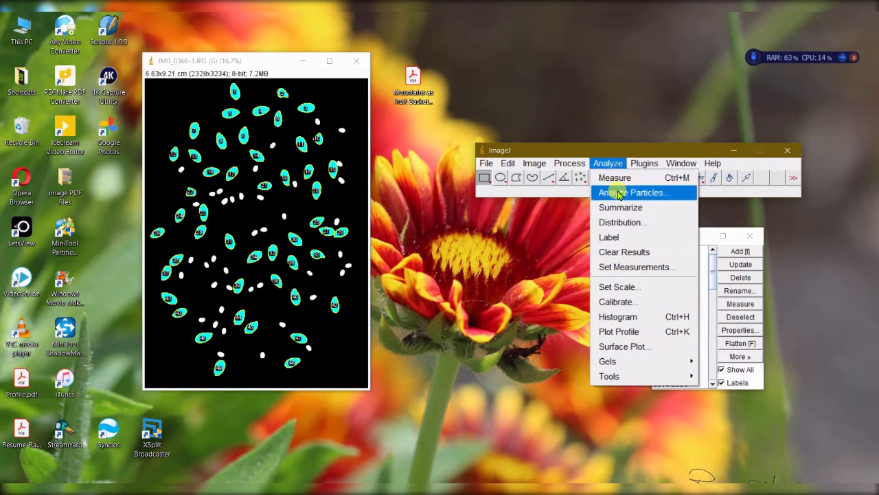
{"action": "left_click", "coordinate": [631, 192]}
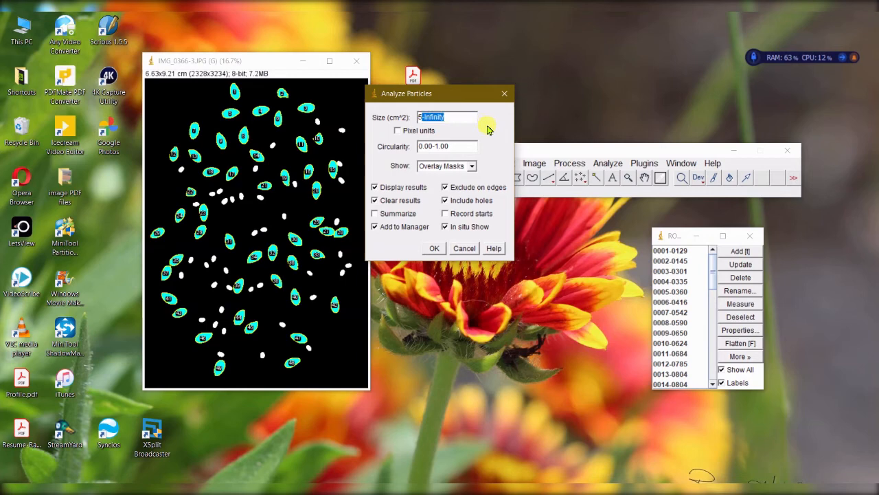
{"action": "type", "text": "0.01-0.05"}
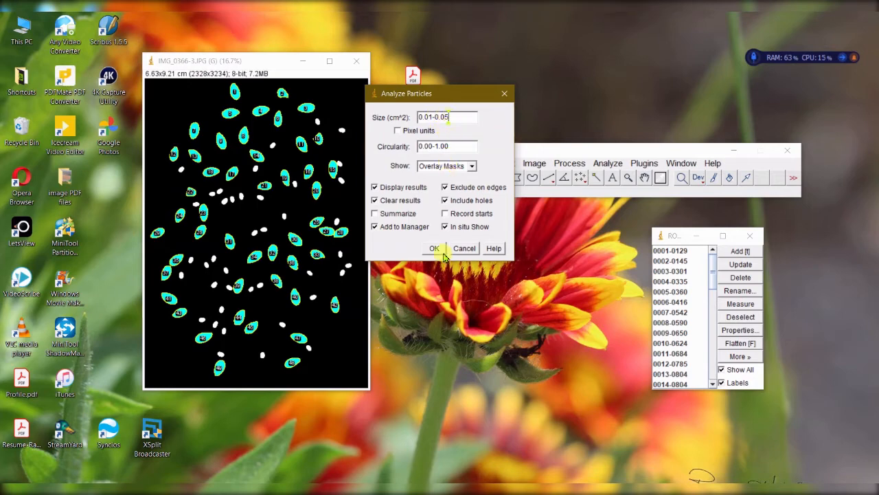
{"action": "left_click", "coordinate": [434, 248]}
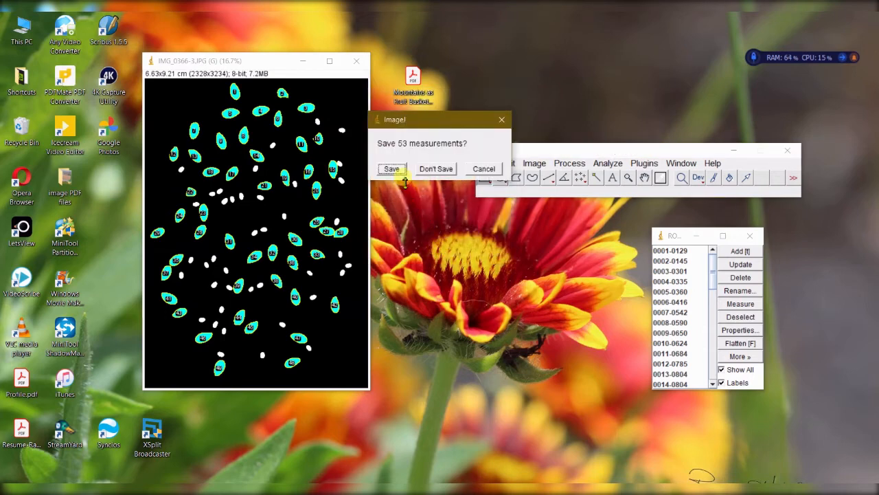
{"action": "mouse_move", "coordinate": [435, 167]}
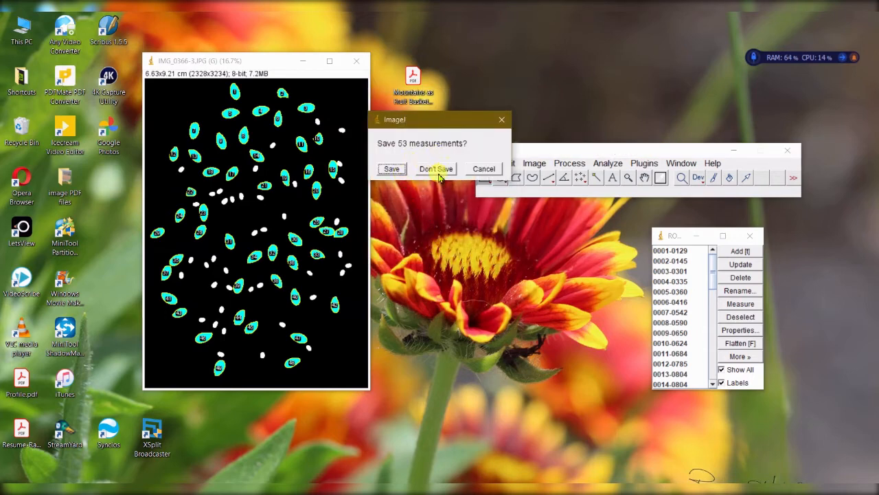
{"action": "left_click", "coordinate": [435, 167]}
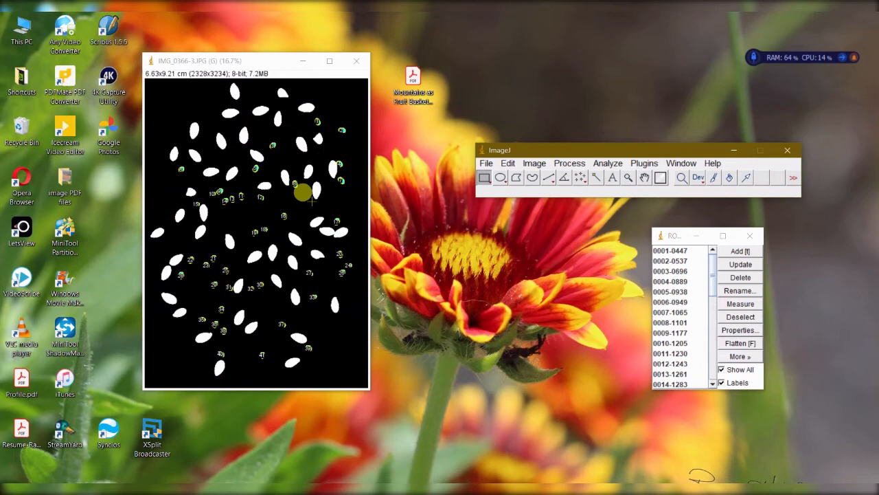
{"action": "mouse_move", "coordinate": [187, 292]}
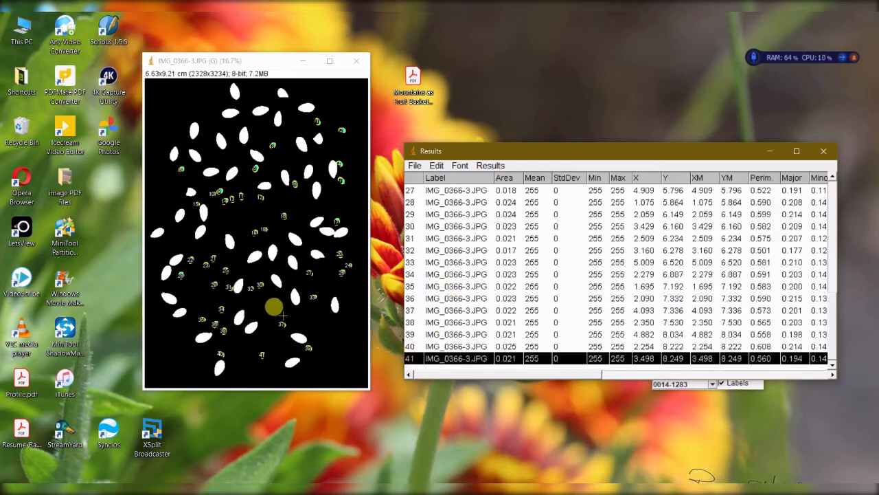
{"action": "mouse_move", "coordinate": [319, 206]}
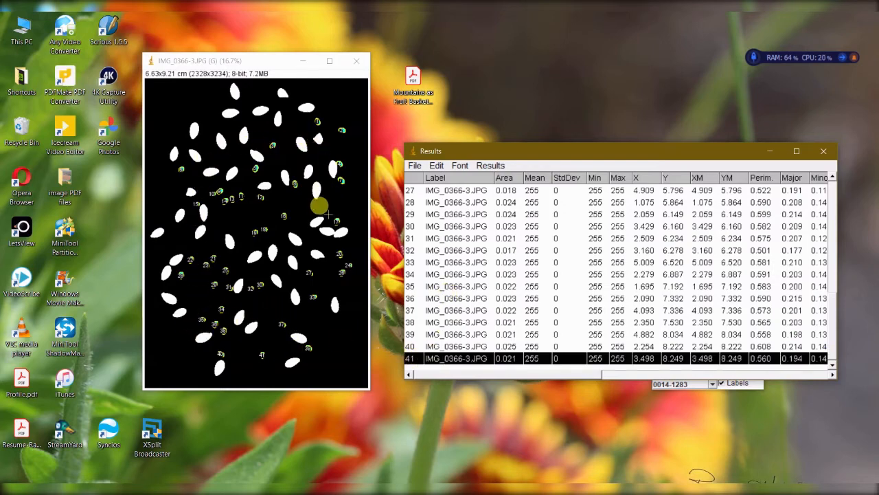
{"action": "mouse_move", "coordinate": [289, 225]}
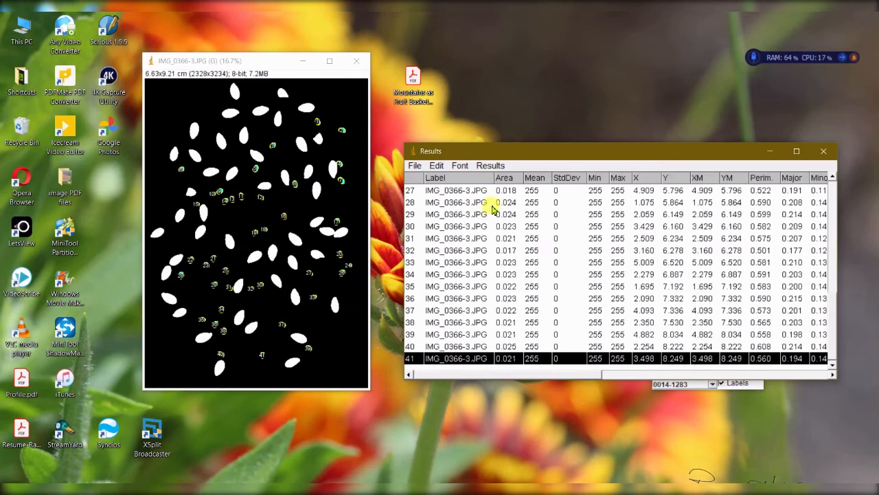
Review the small-seed results and close the table without saving the 45 measurements.
{"action": "left_click", "coordinate": [490, 165]}
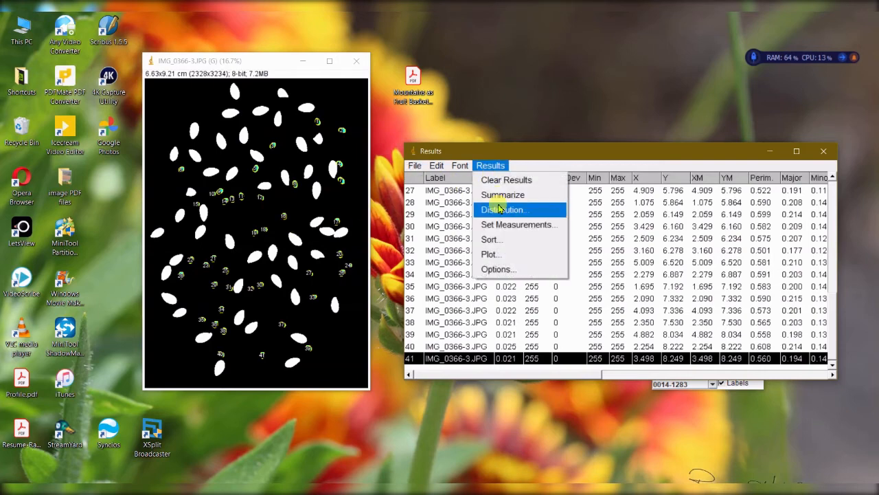
{"action": "left_click", "coordinate": [503, 195]}
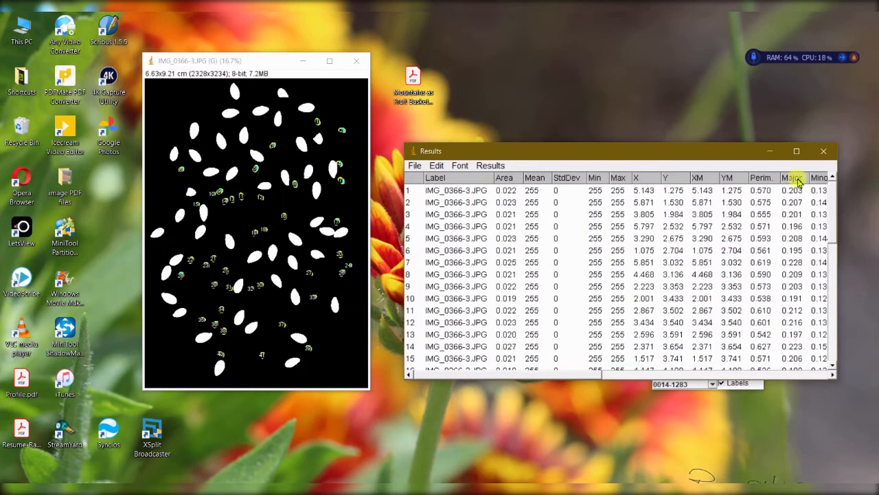
{"action": "scroll", "scroll_direction": "down", "scroll_amount": 3}
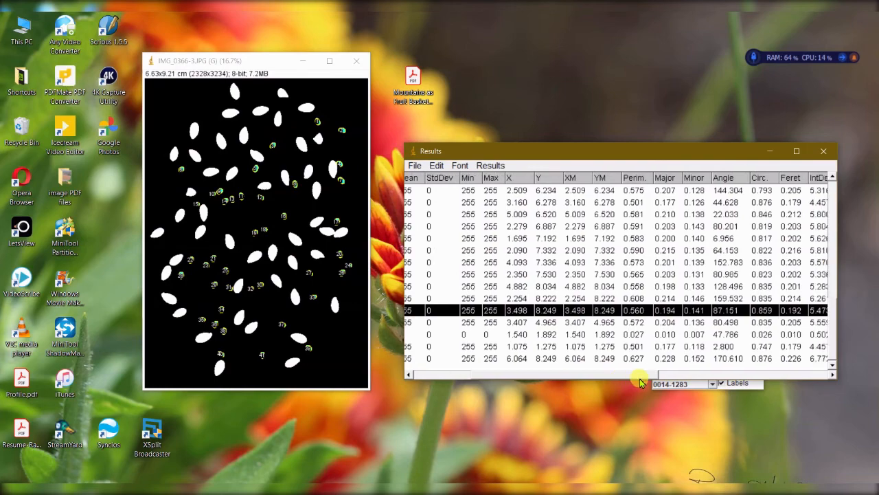
{"action": "scroll", "scroll_direction": "right", "scroll_amount": 3}
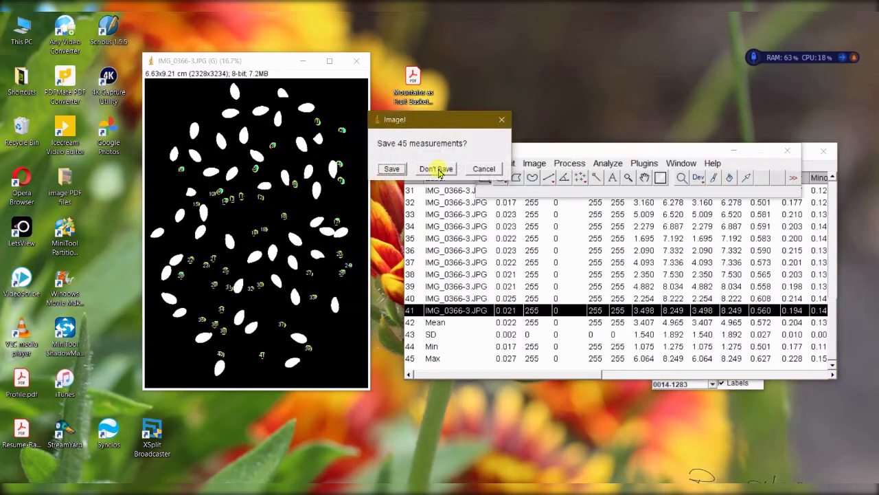
{"action": "left_click", "coordinate": [435, 168]}
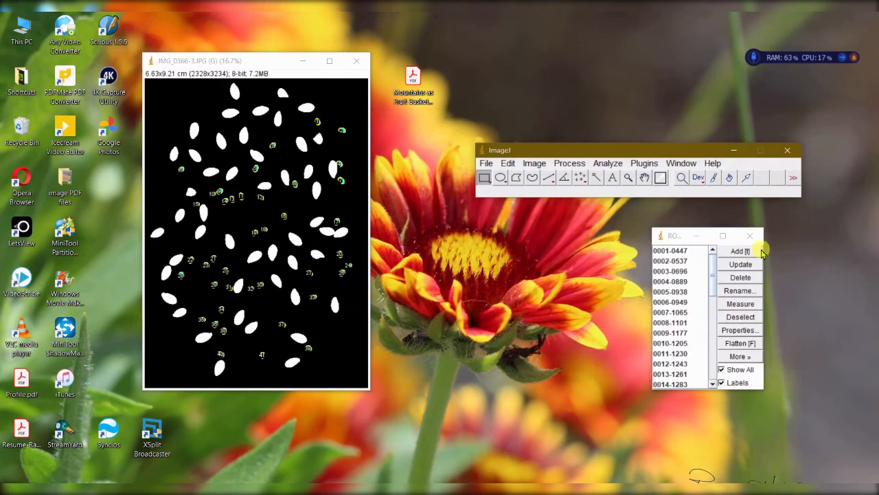
Delete all seed outlines from the ROI Manager list.
{"action": "left_click", "coordinate": [739, 278]}
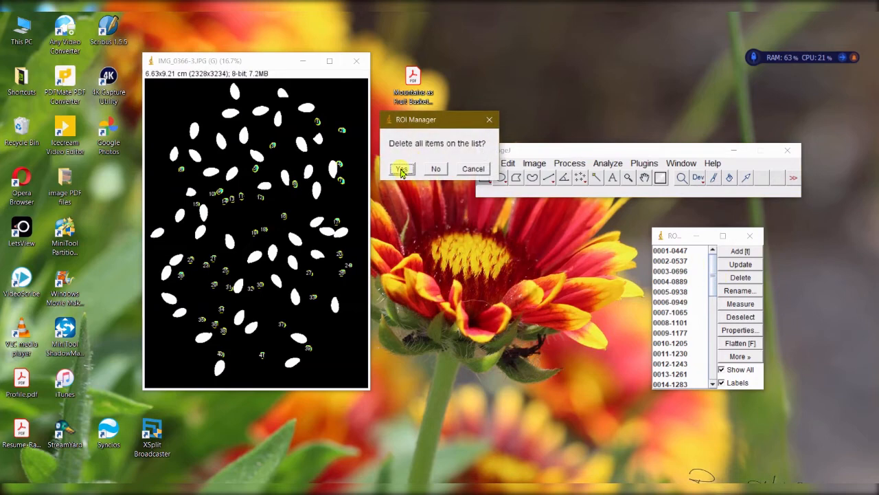
{"action": "left_click", "coordinate": [401, 167]}
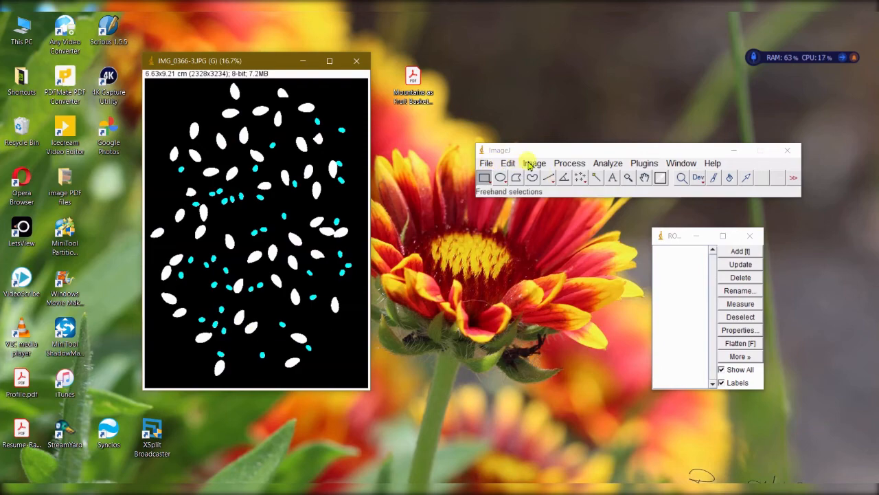
{"action": "left_click", "coordinate": [486, 162]}
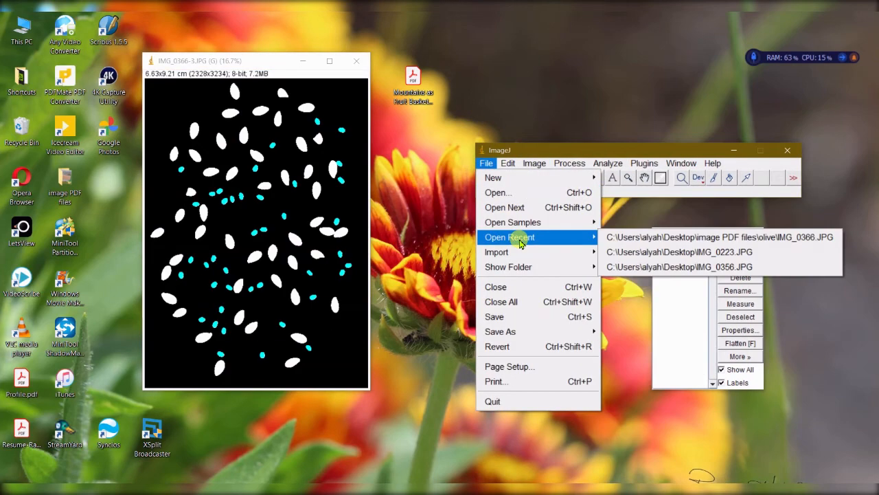
Save the seed mask as a JPEG in the olive folder, keeping the file name.
{"action": "left_click", "coordinate": [643, 163]}
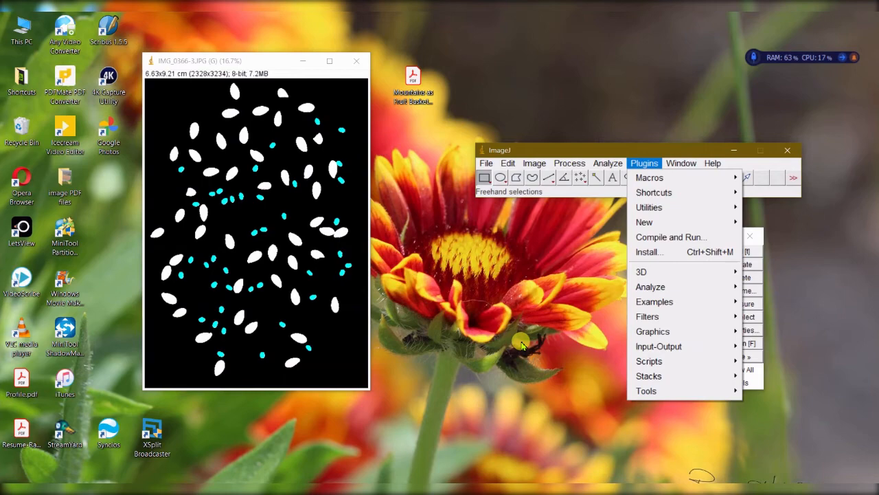
{"action": "left_click", "coordinate": [486, 162]}
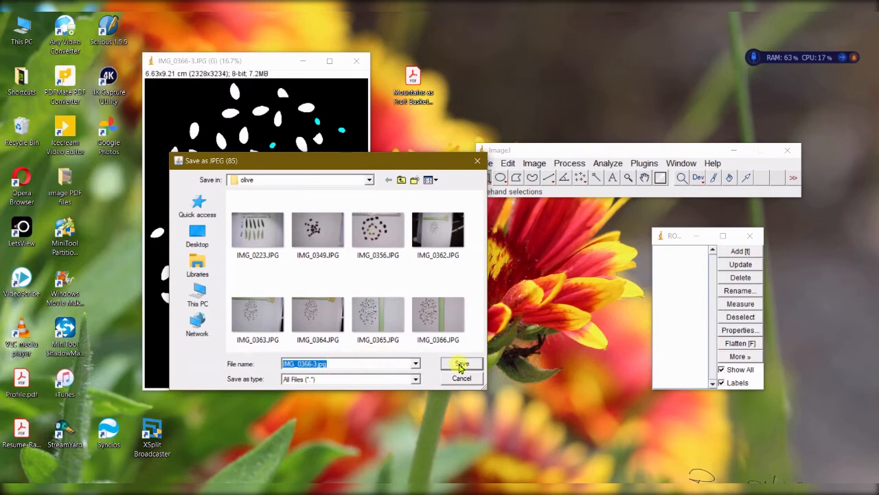
{"action": "left_click", "coordinate": [461, 365]}
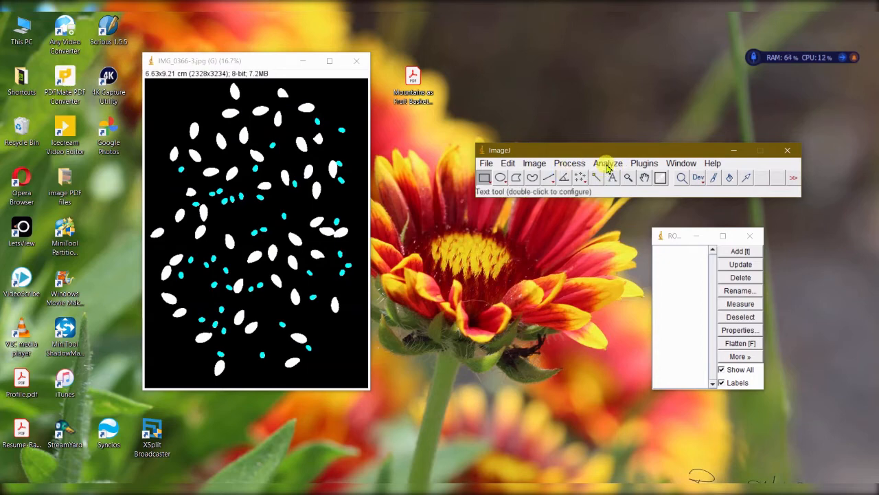
{"action": "mouse_move", "coordinate": [534, 162]}
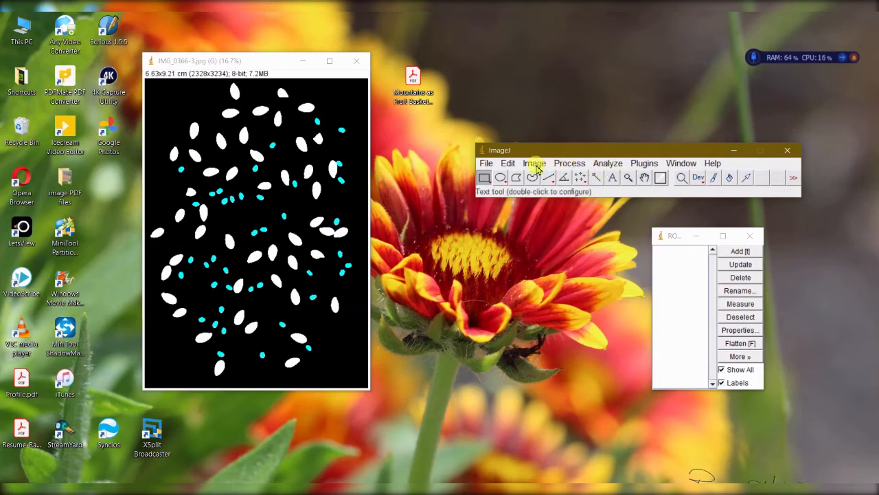
Check the image type and binary options, then bring up Analyze Particles.
{"action": "left_click", "coordinate": [534, 162]}
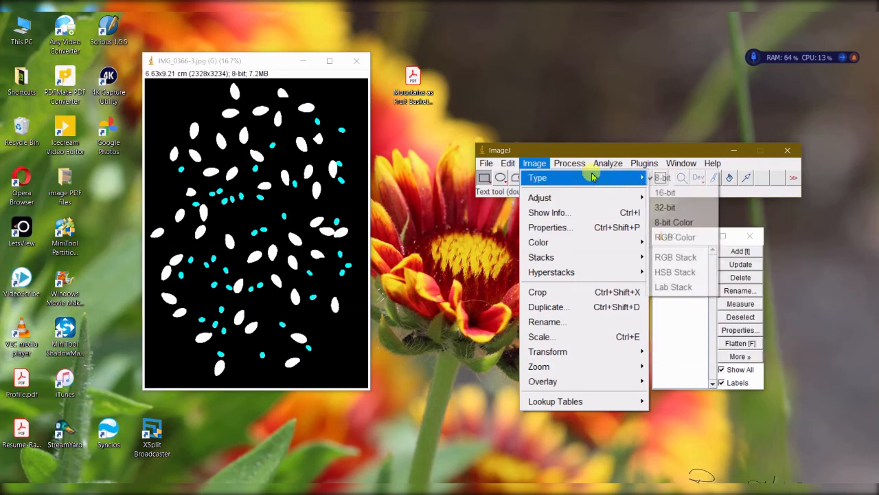
{"action": "left_click", "coordinate": [569, 163]}
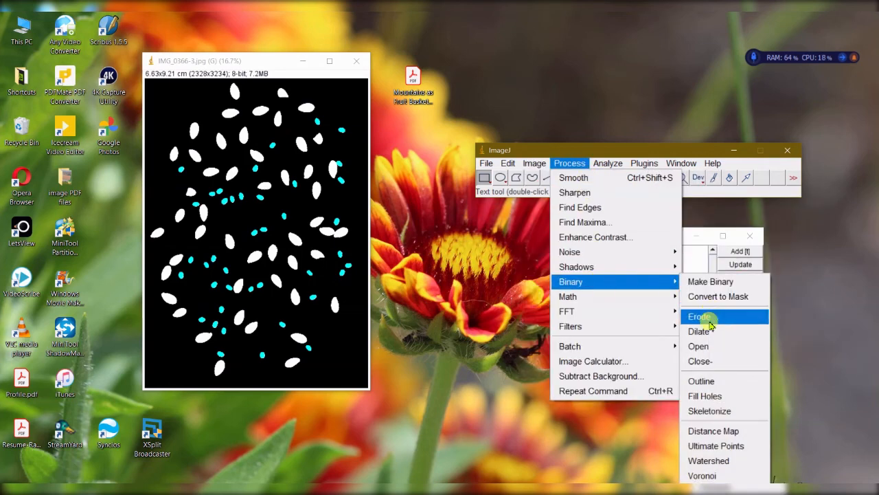
{"action": "left_click", "coordinate": [643, 162]}
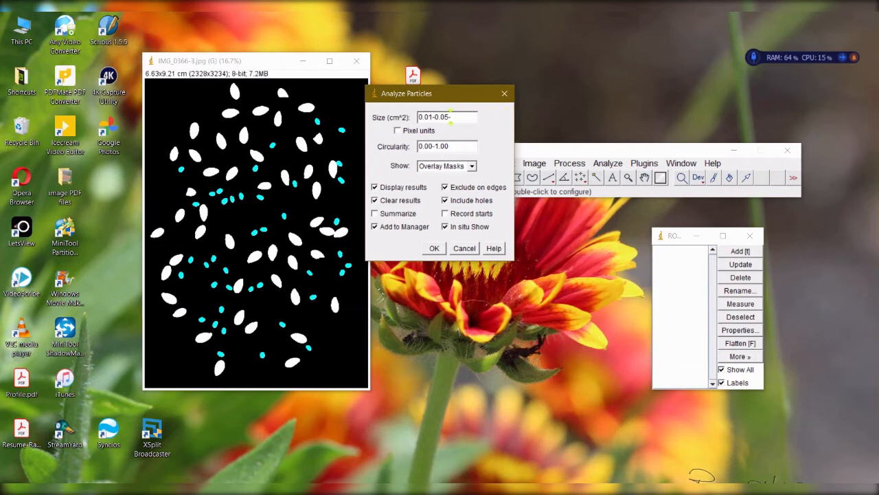
Run Analyze Particles with size 0.05-0.1 showing overlay masks.
{"action": "type", "text": "0.1"}
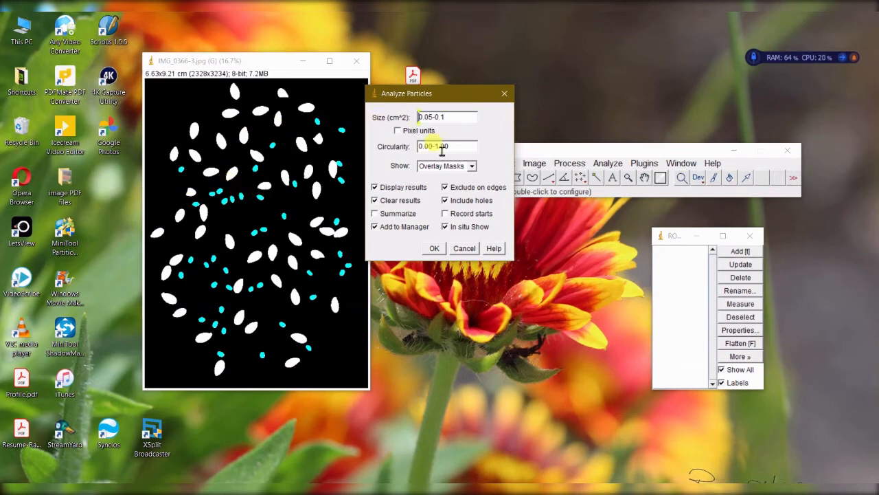
{"action": "left_click", "coordinate": [447, 165]}
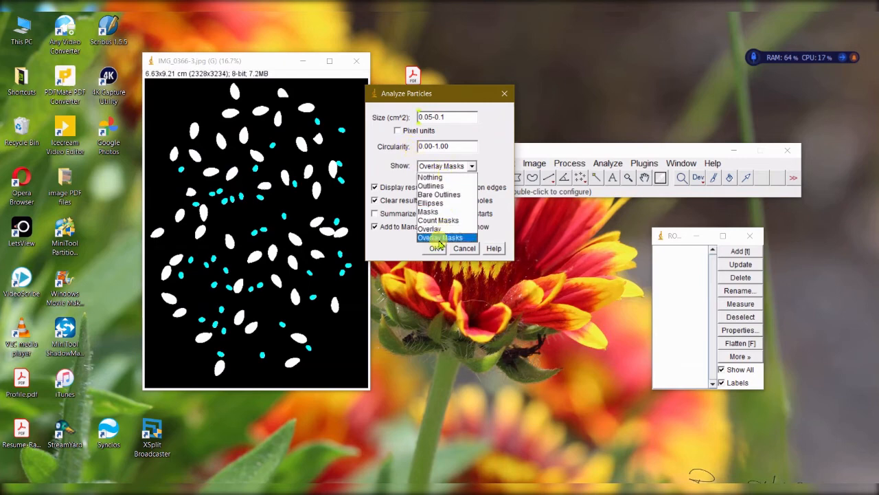
{"action": "mouse_move", "coordinate": [429, 176]}
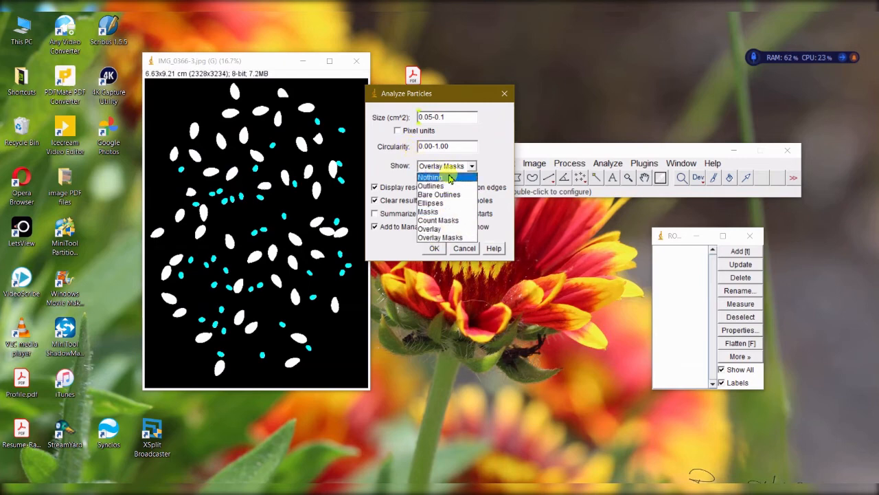
{"action": "left_click", "coordinate": [439, 237]}
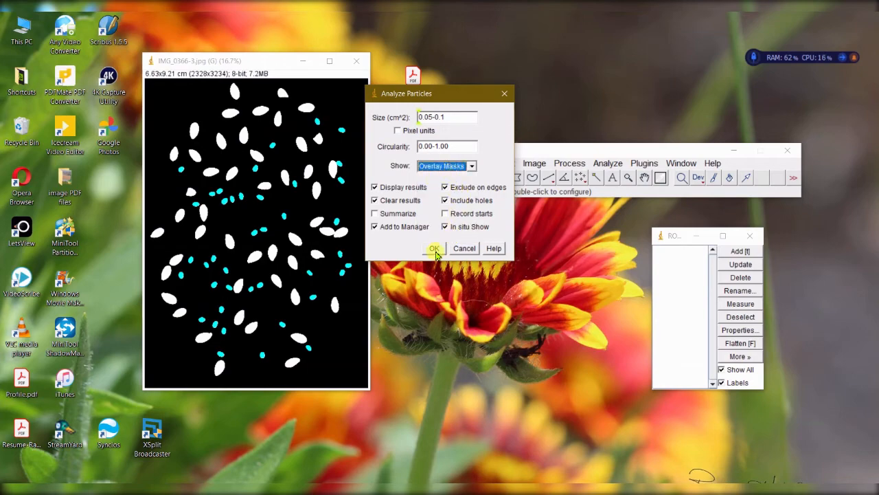
{"action": "left_click", "coordinate": [434, 247]}
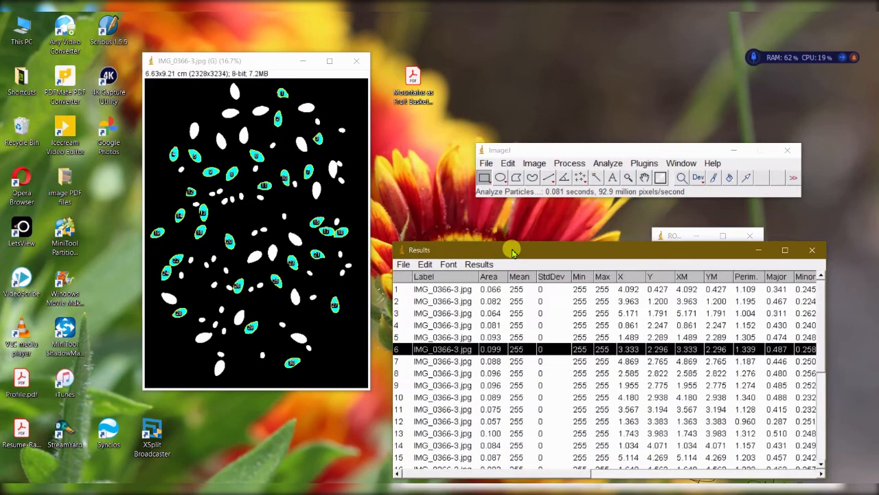
Rerun Analyze Particles for the large seeds, discarding the previous 30 measurements.
{"action": "left_click", "coordinate": [607, 162]}
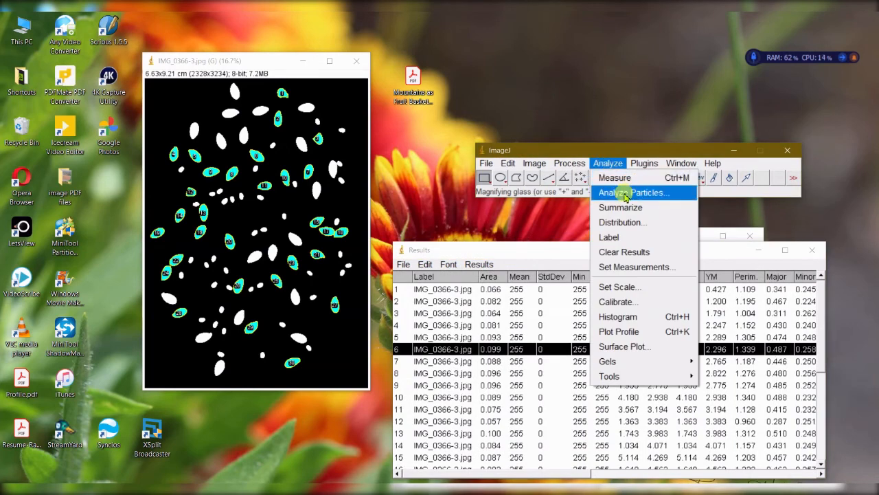
{"action": "mouse_move", "coordinate": [657, 196]}
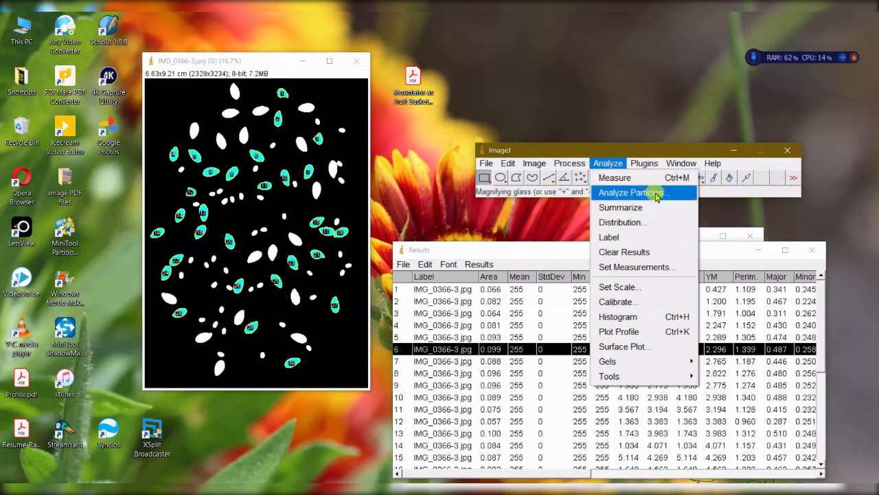
{"action": "left_click", "coordinate": [629, 192]}
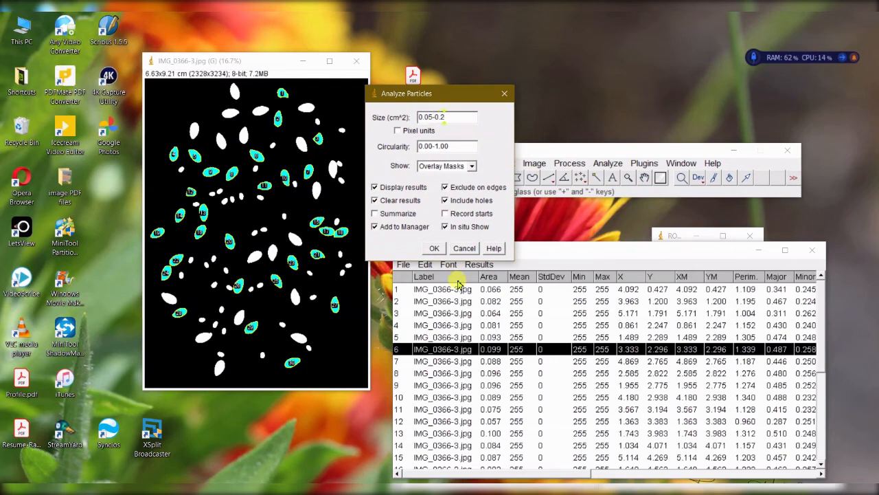
{"action": "left_click", "coordinate": [434, 247]}
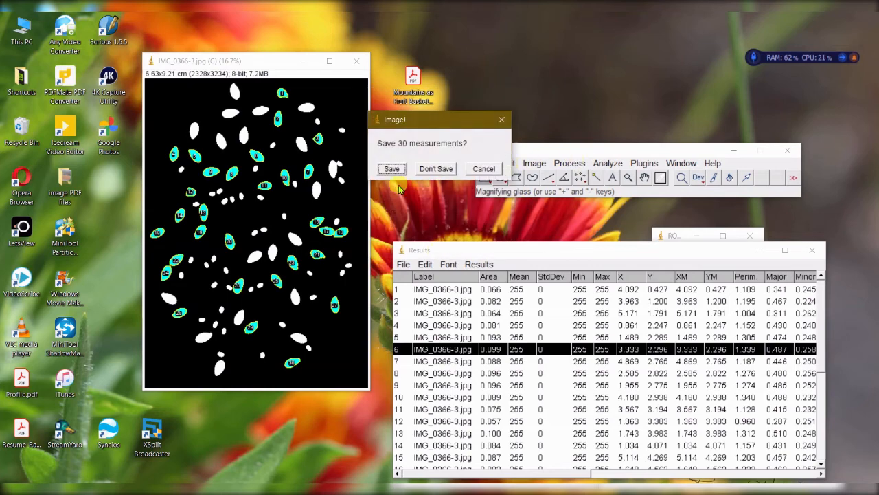
{"action": "left_click", "coordinate": [437, 168]}
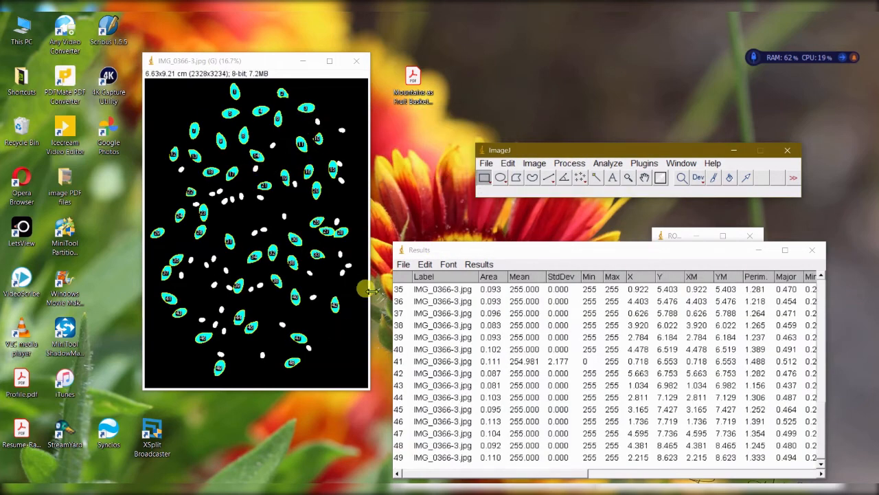
{"action": "left_click", "coordinate": [608, 163]}
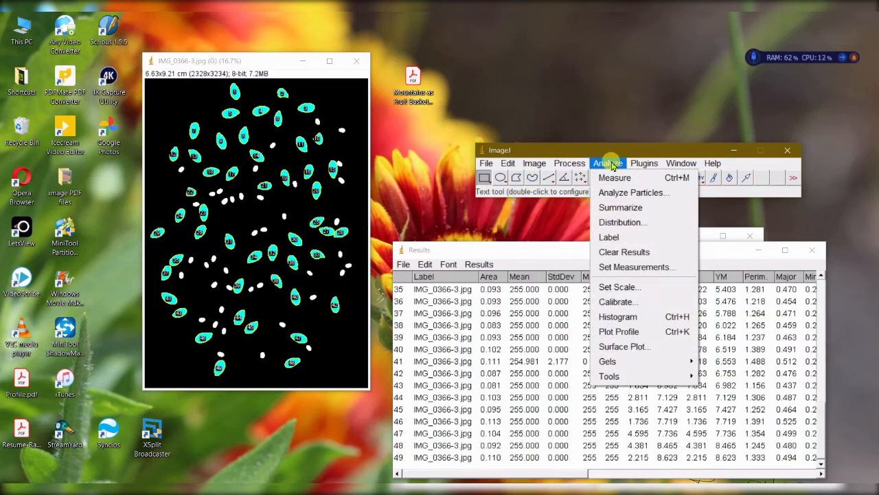